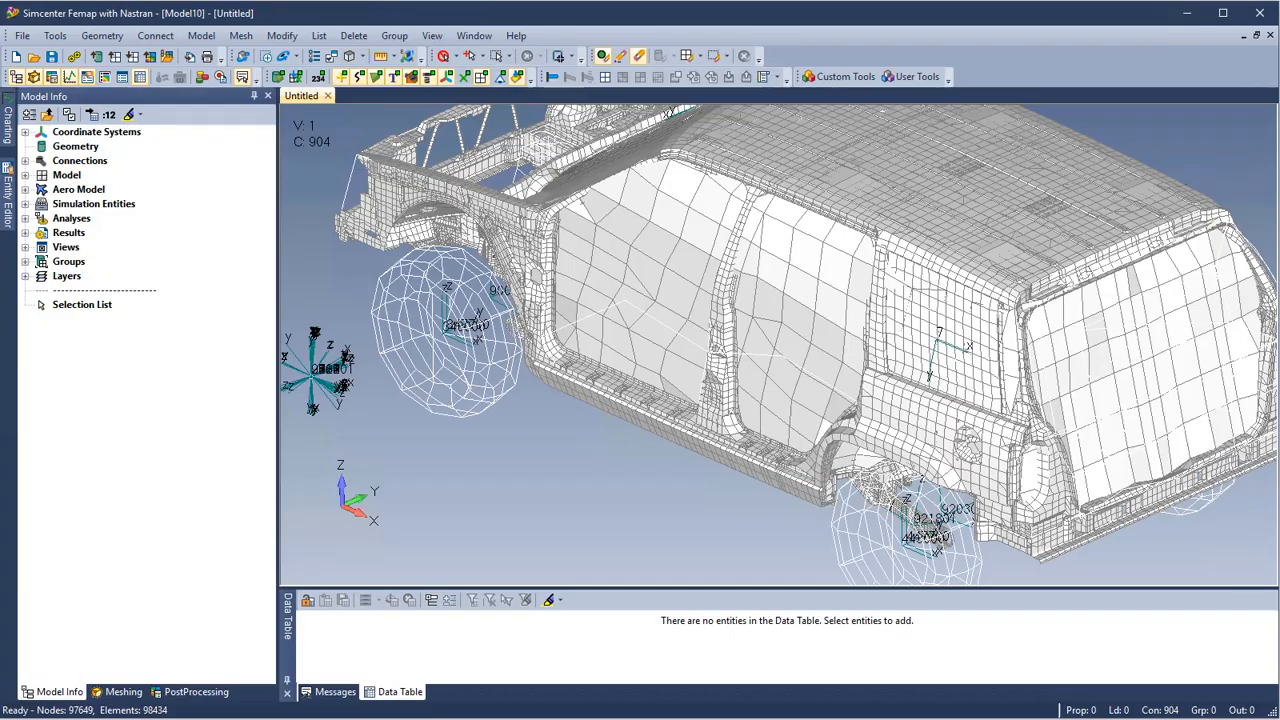
Show the NASTRAN Matrix Input Manager from Model Info and select the DMIG KGG input.
click(92, 204)
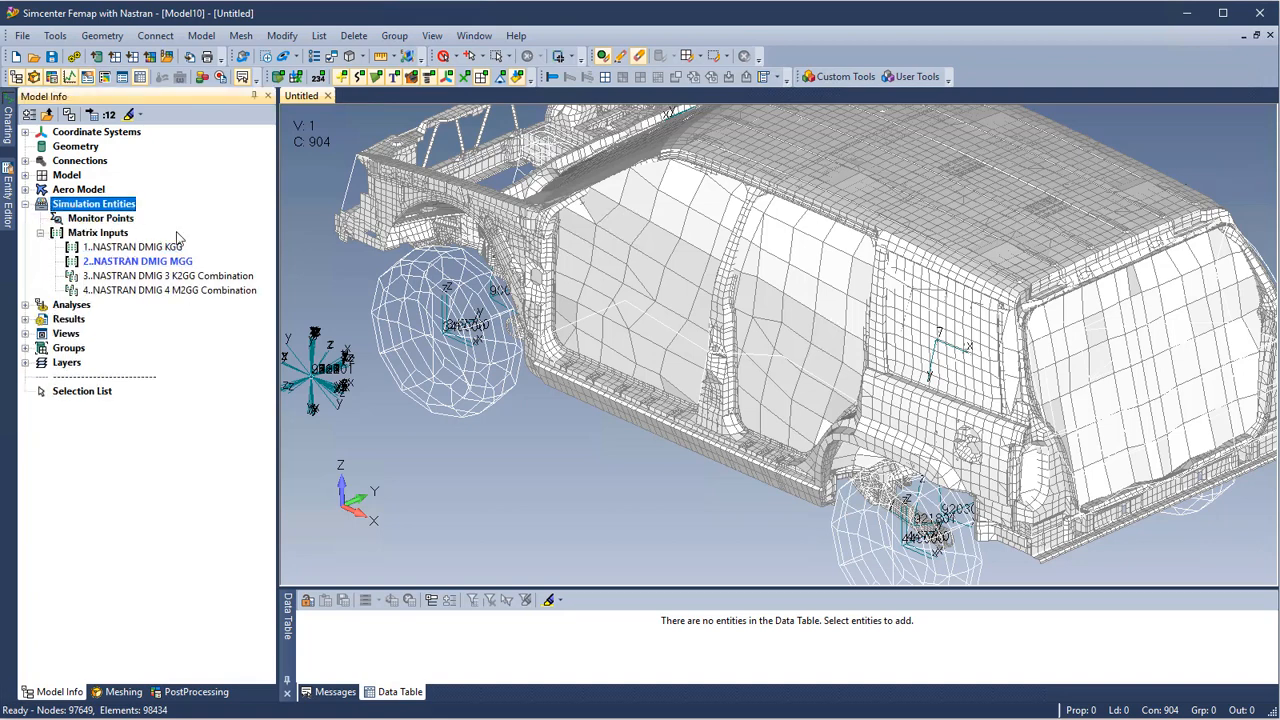
click(96, 232)
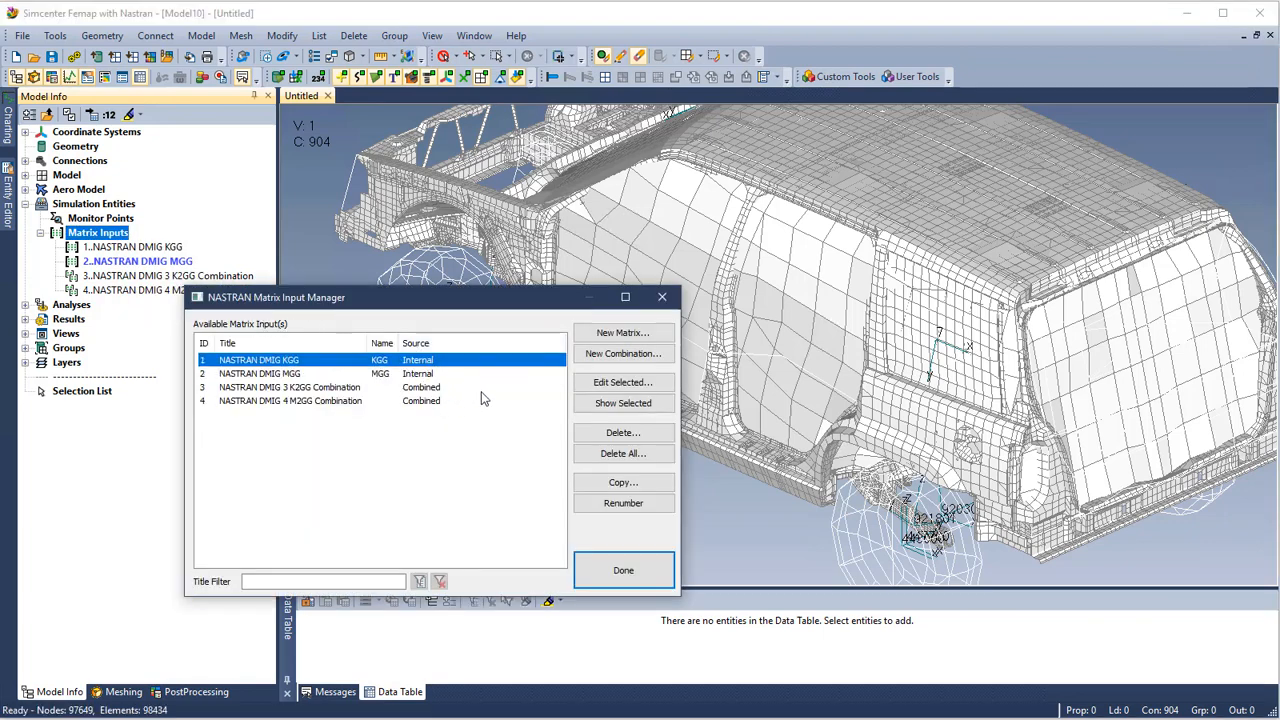
click(624, 404)
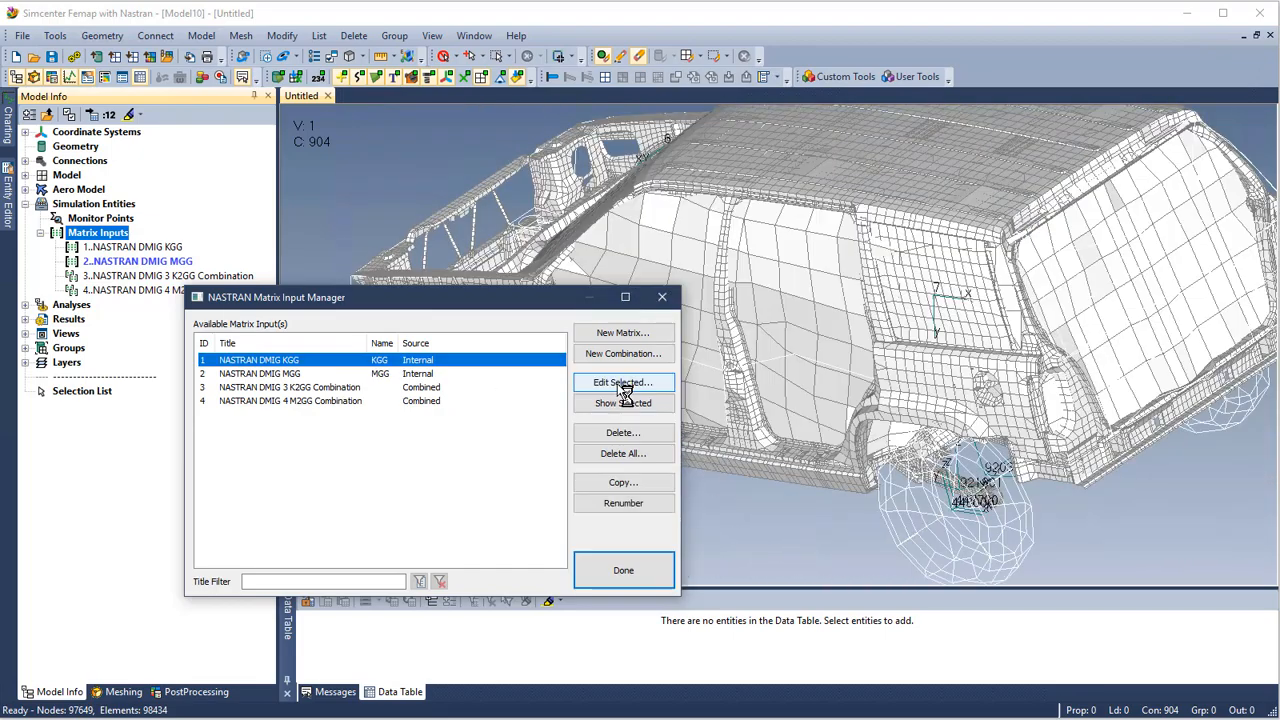
Edit the DMIG KGG matrix input and switch its source to an external NASTRAN punch file.
click(624, 382)
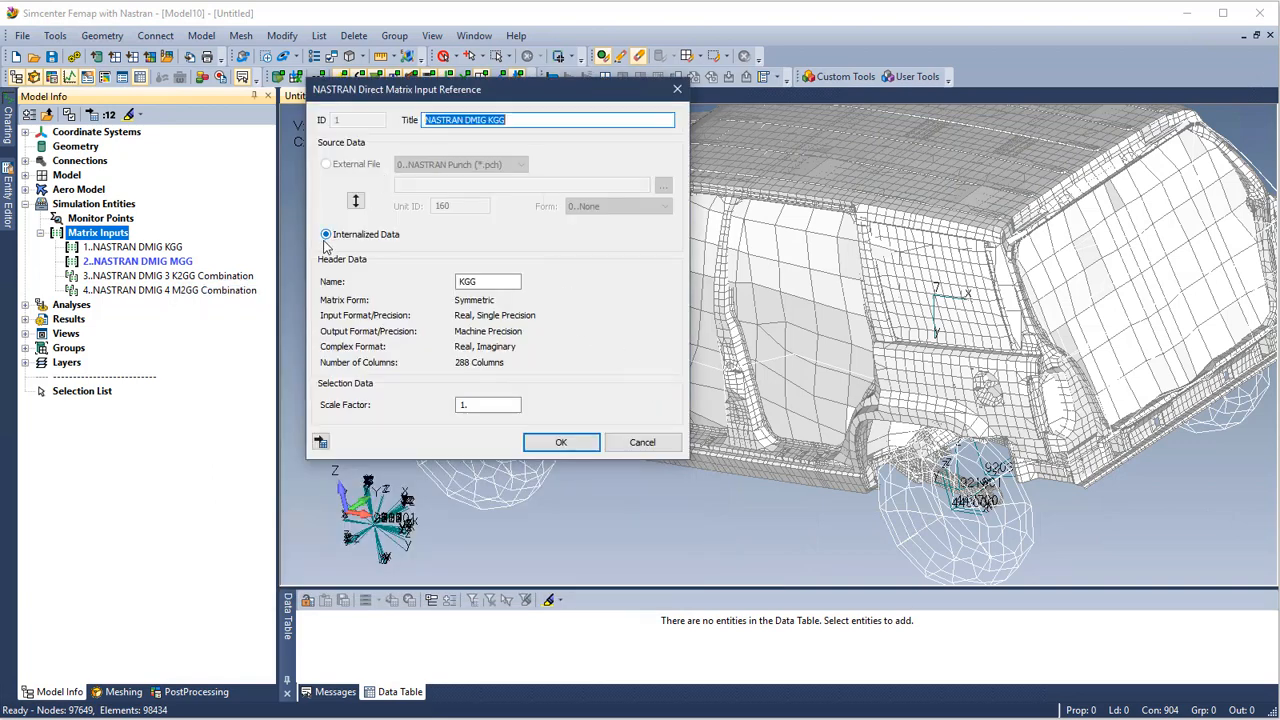
mouse_move(356, 200)
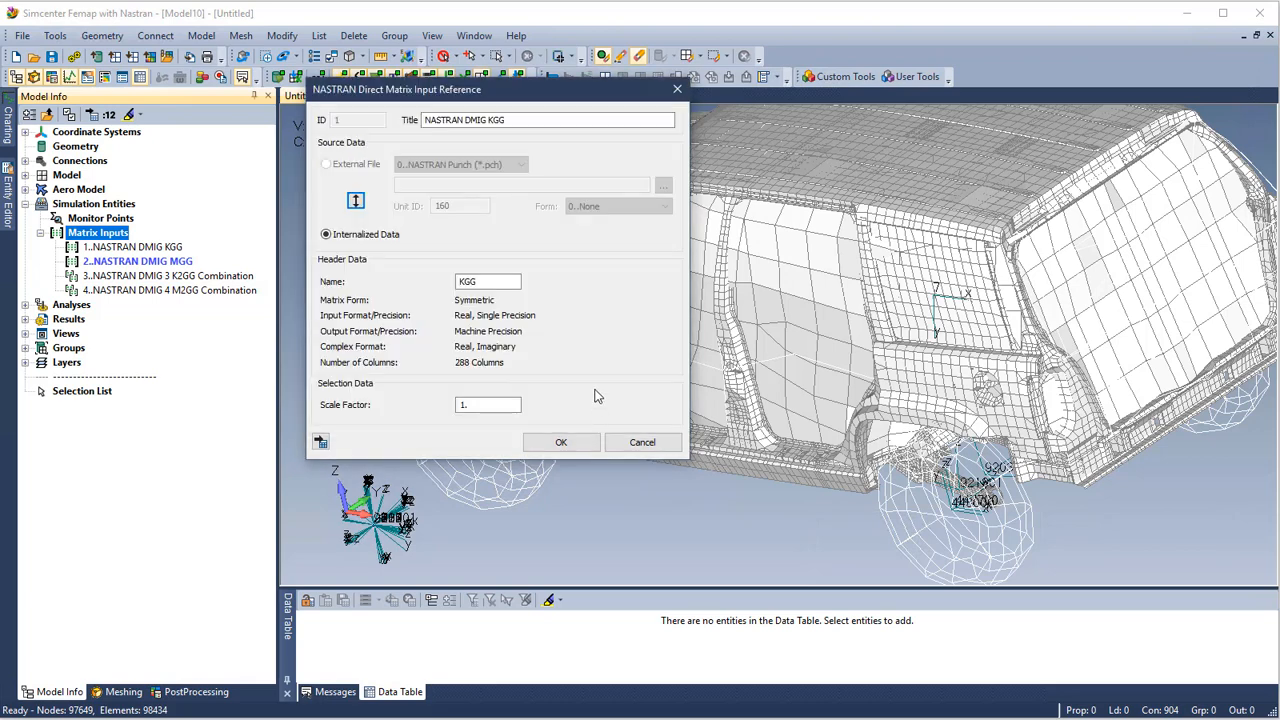
click(324, 164)
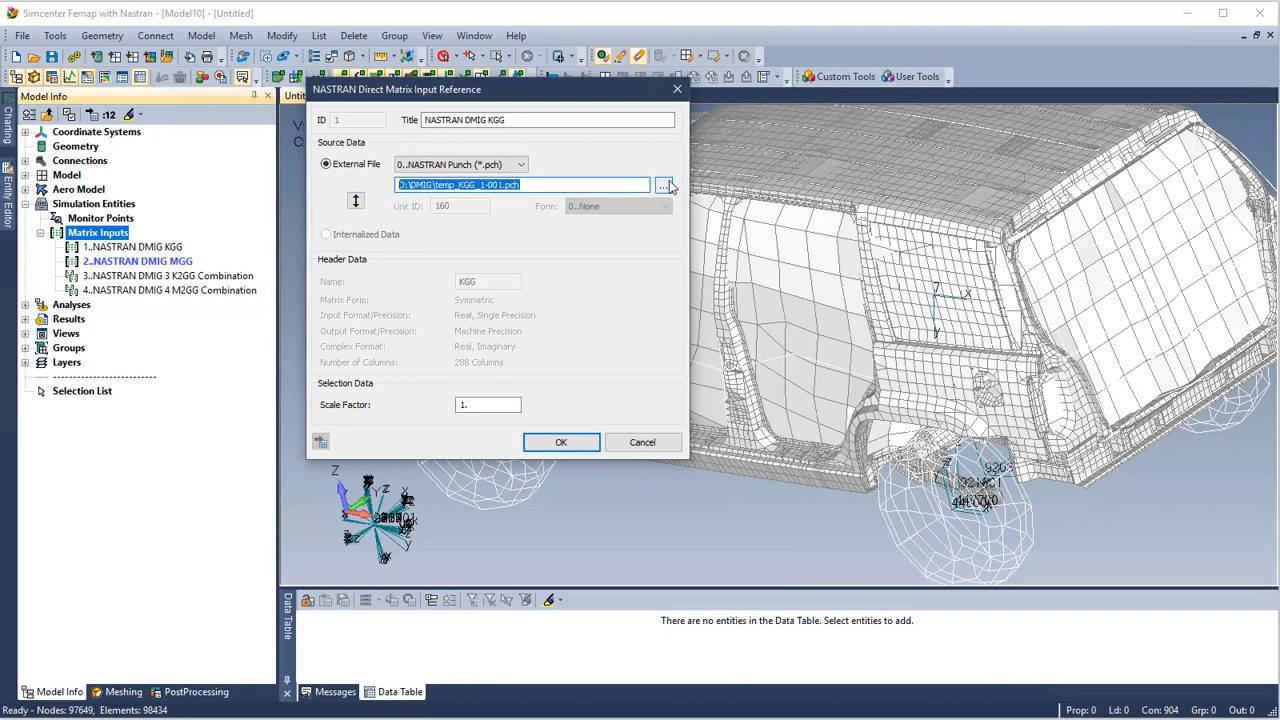
Browse to temp_KGG_1-001.pch and view its DMIG KGG entries in Notepad++.
click(664, 186)
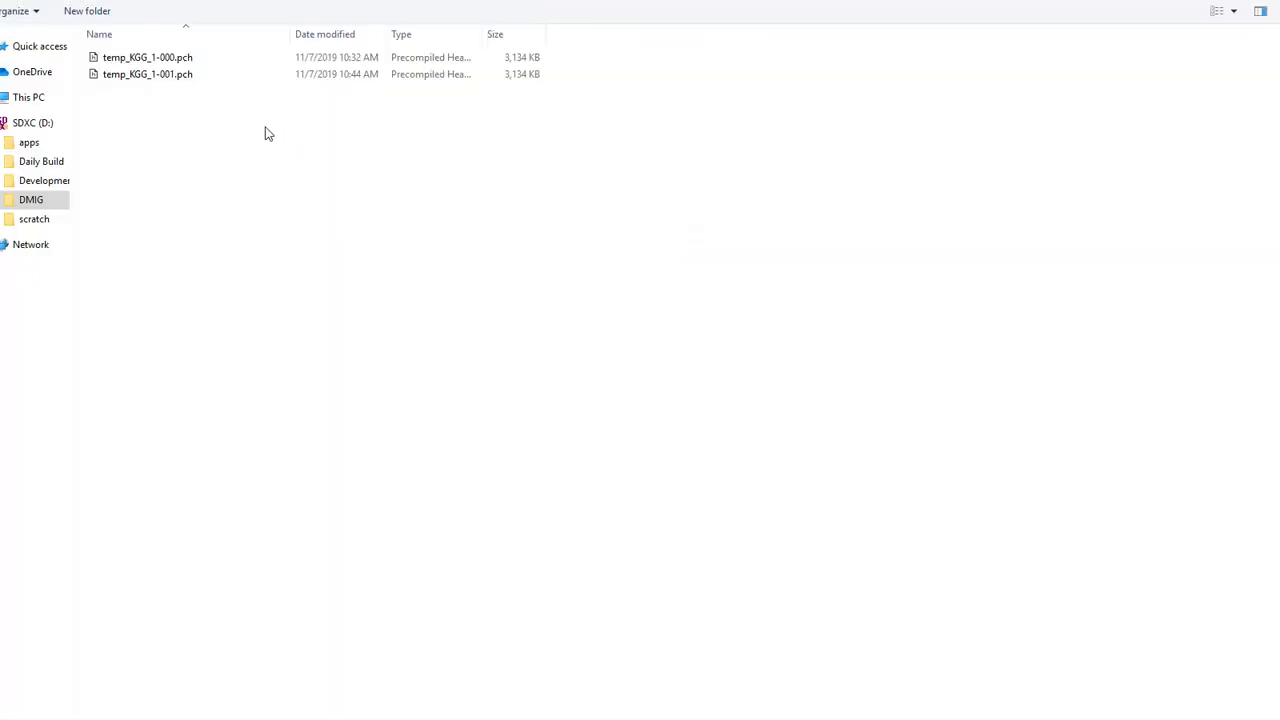
right_click(148, 74)
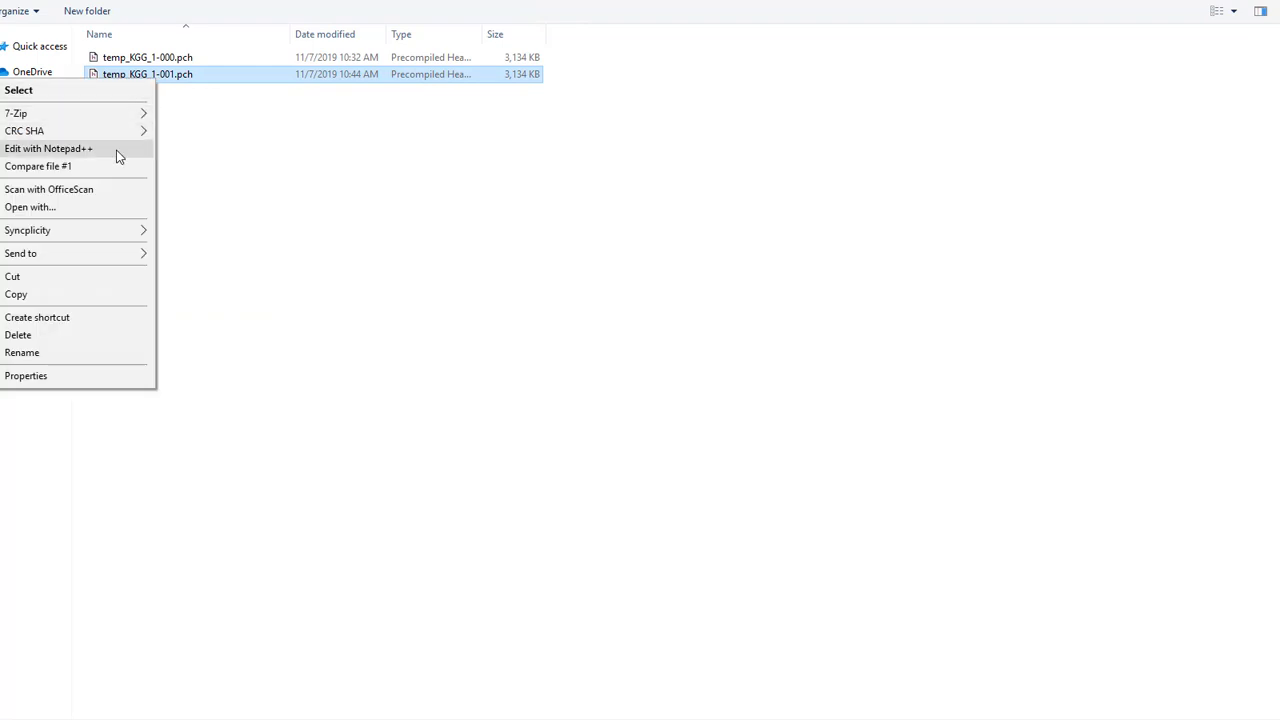
click(48, 148)
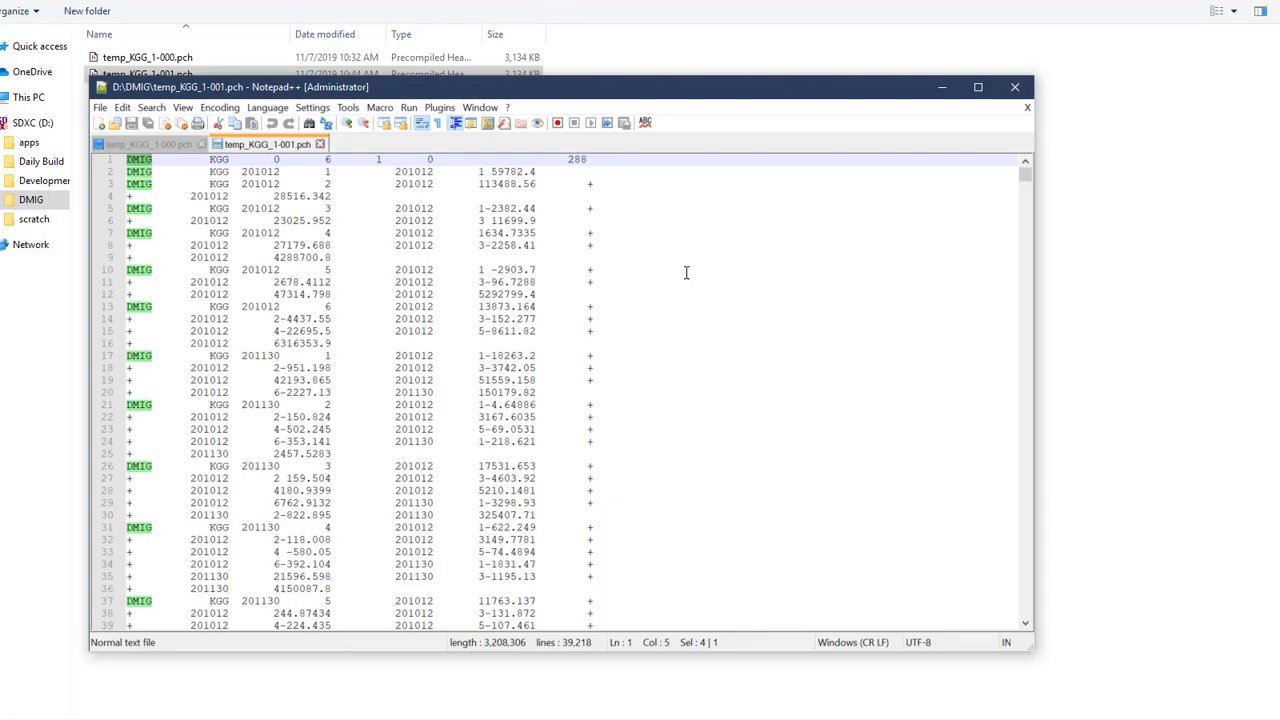
mouse_move(1024, 120)
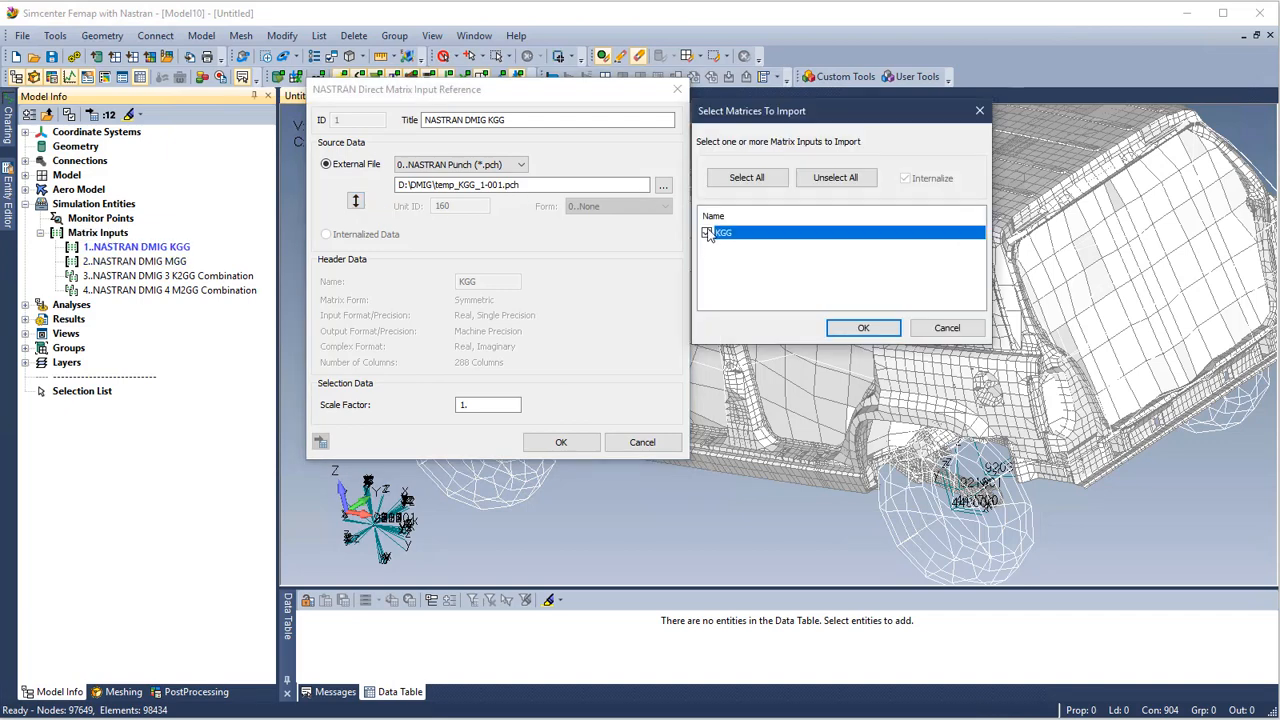
Import the KGG matrix from the punch file as internalized data and confirm the KGG input.
click(864, 328)
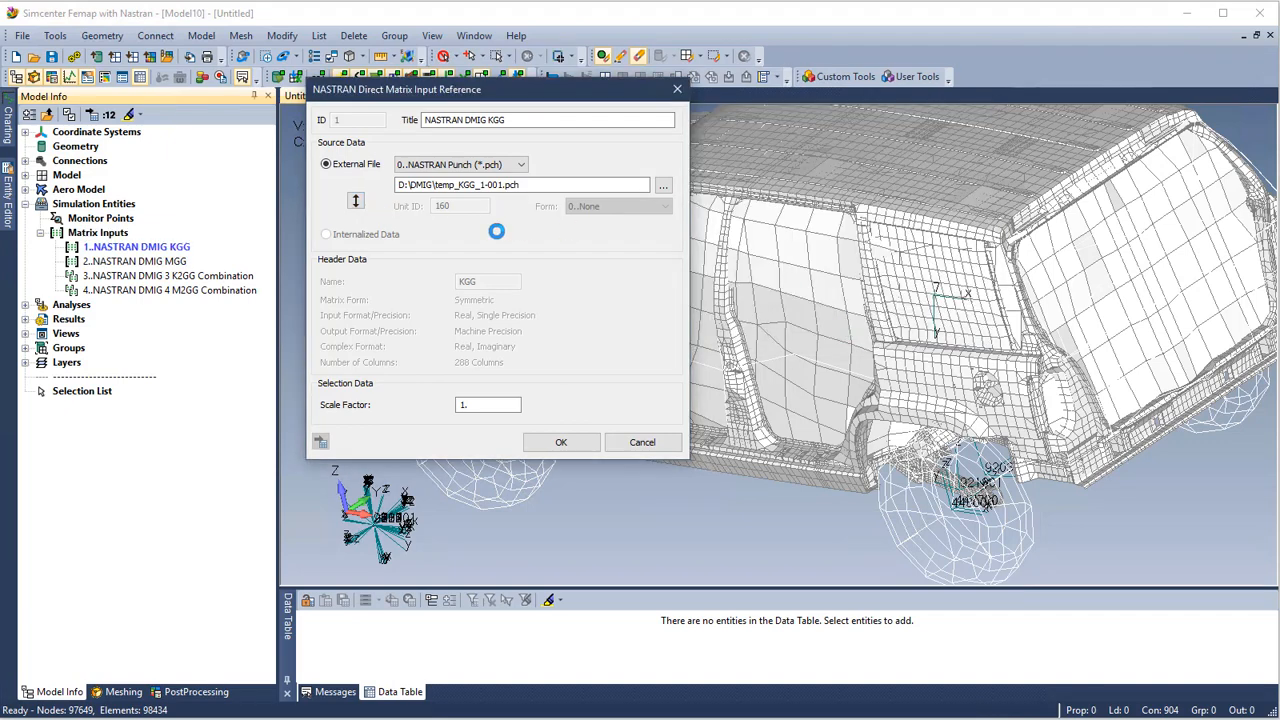
click(324, 234)
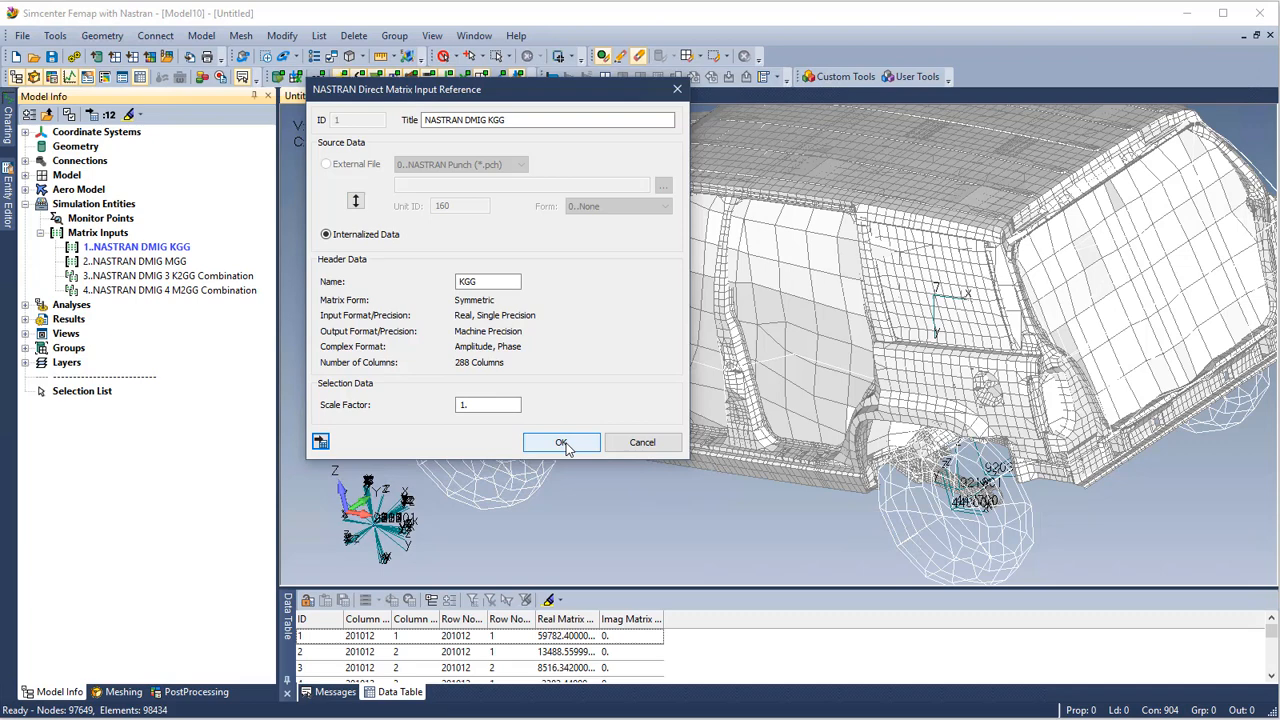
click(560, 442)
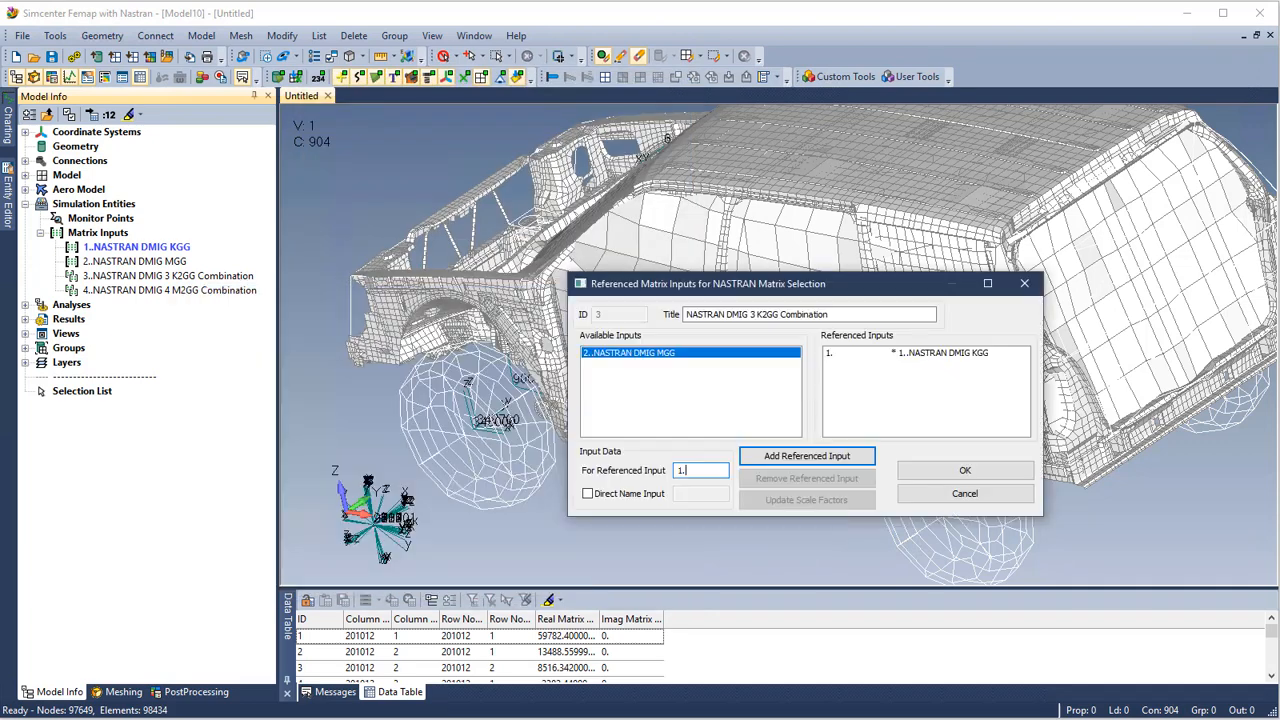
Add MGG with scale factor 1.5 to the K2GG combination alongside KGG and confirm.
triple_click(700, 470)
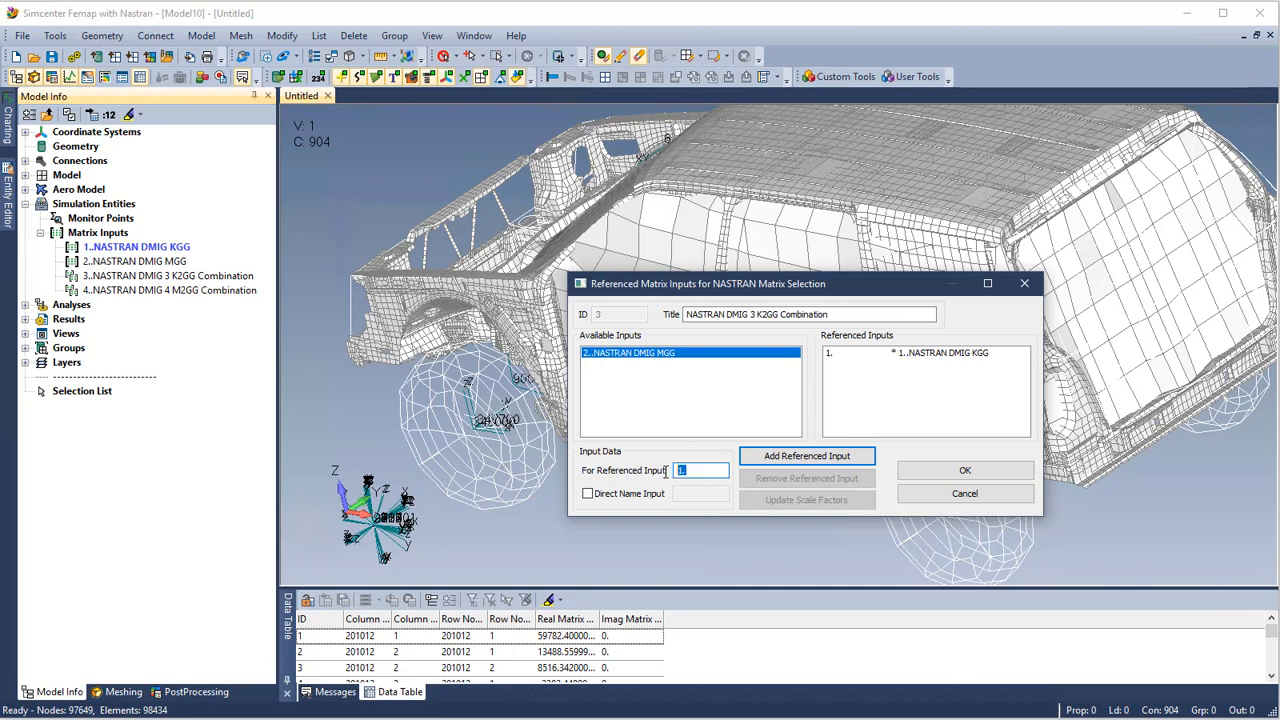
click(806, 456)
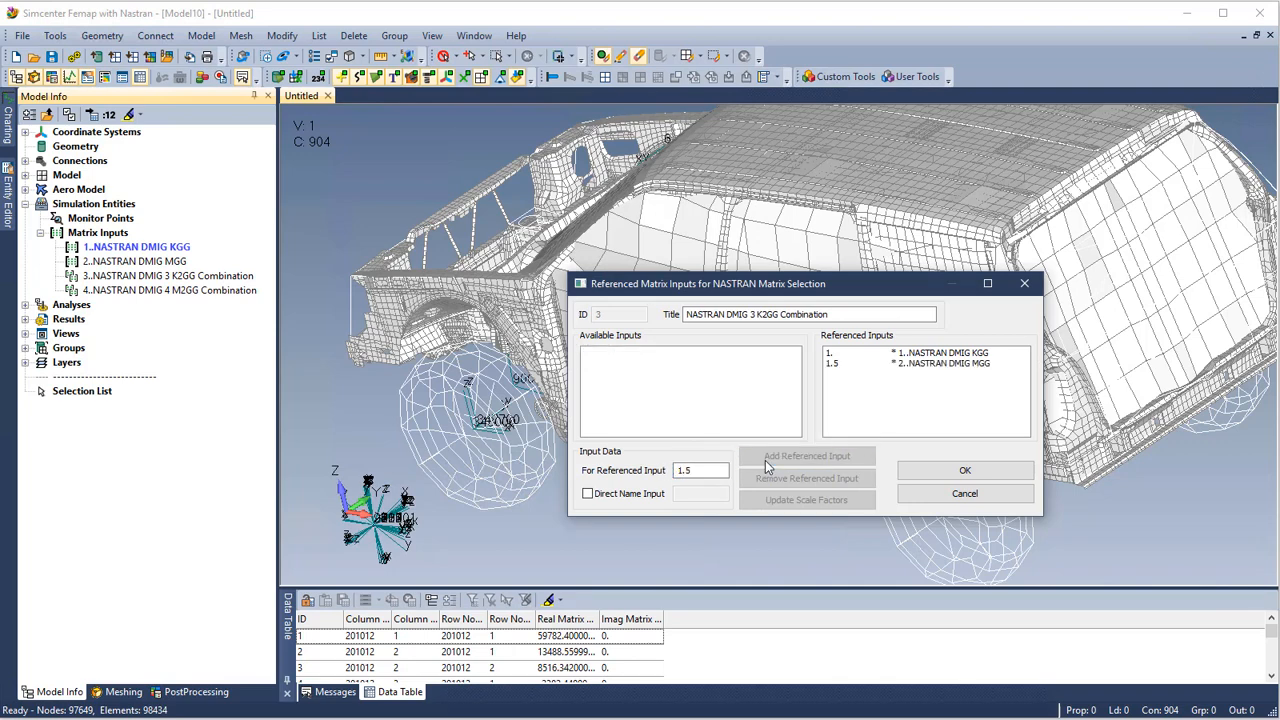
click(930, 364)
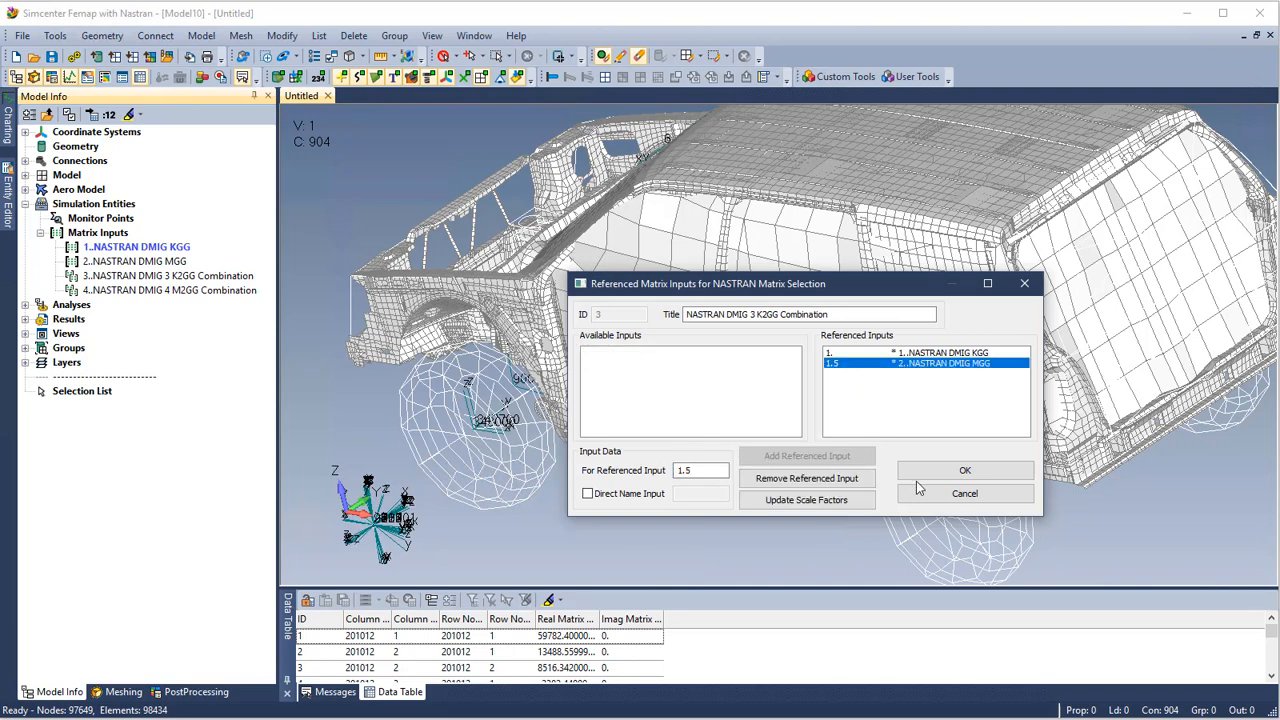
click(964, 470)
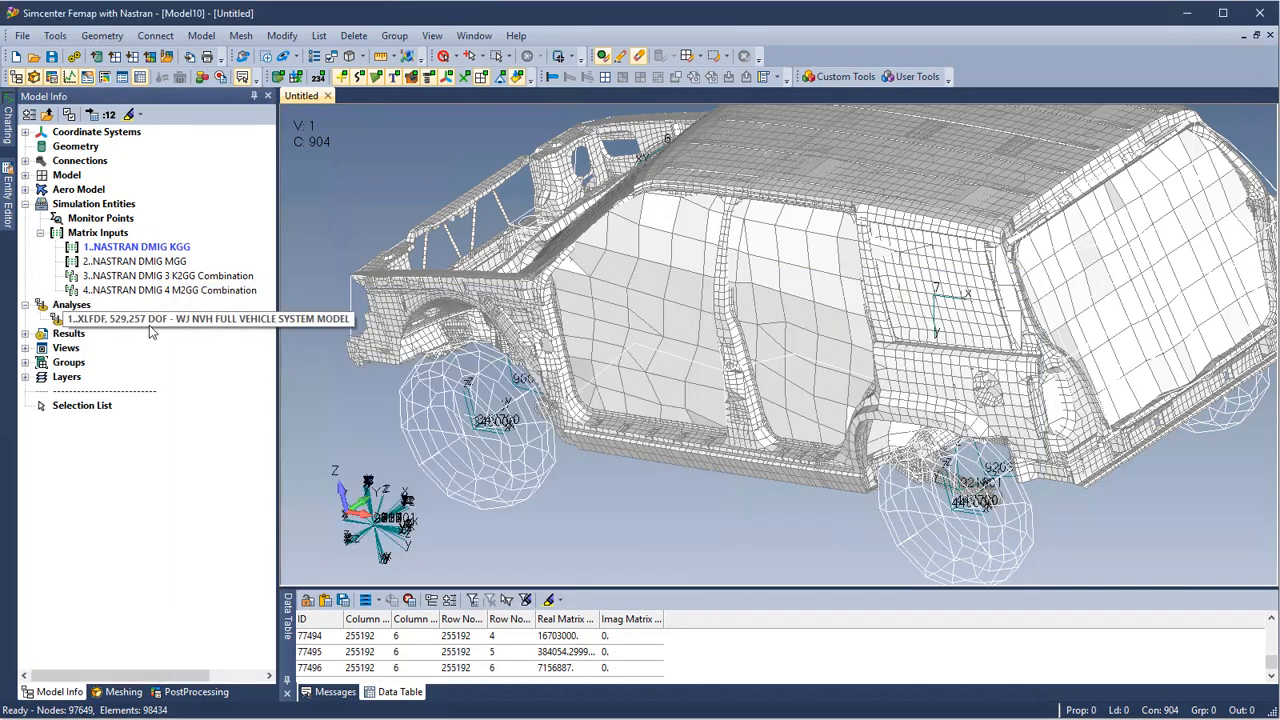
Review the analysis set's direct matrix input settings referencing the K2GG and M2GG combinations.
double_click(200, 318)
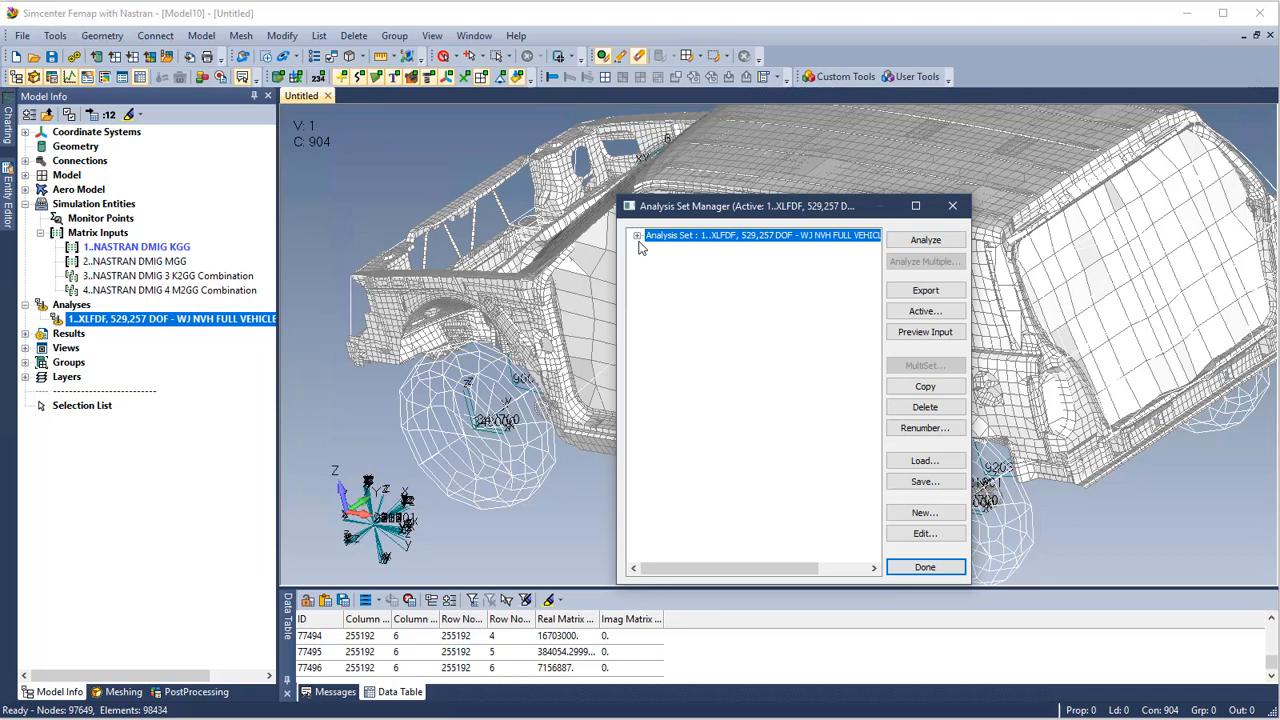
click(636, 236)
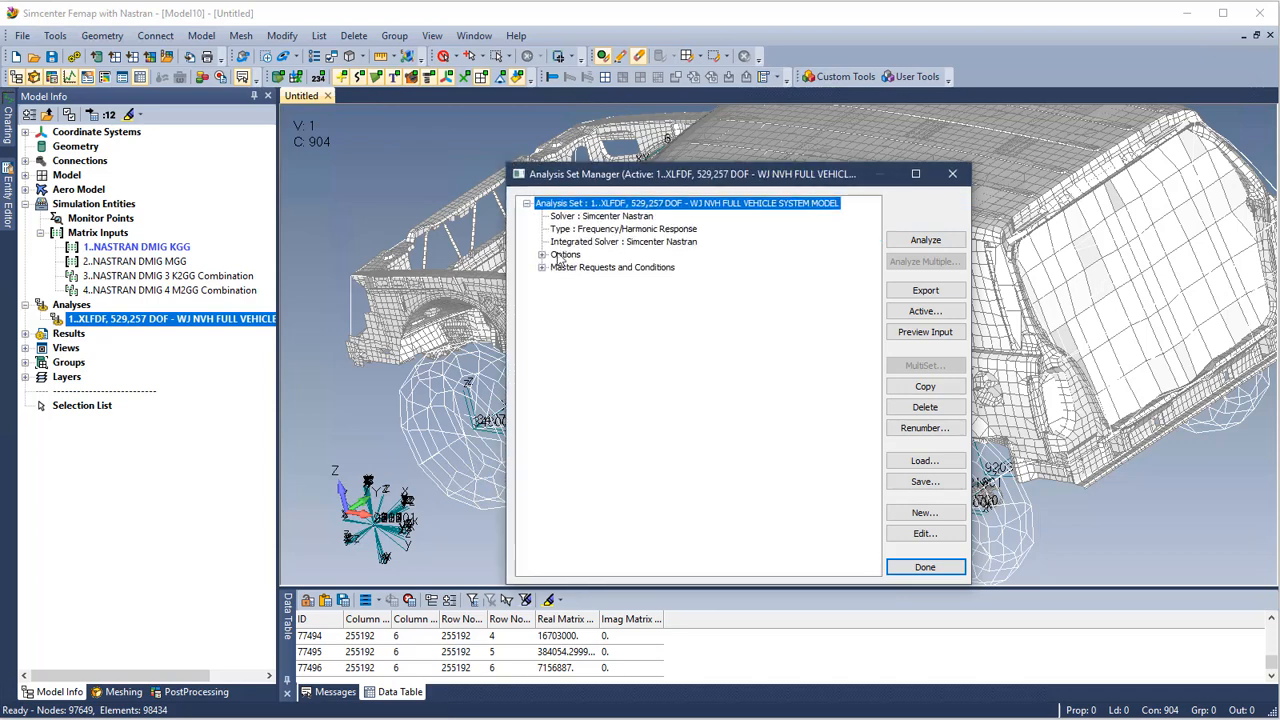
click(542, 268)
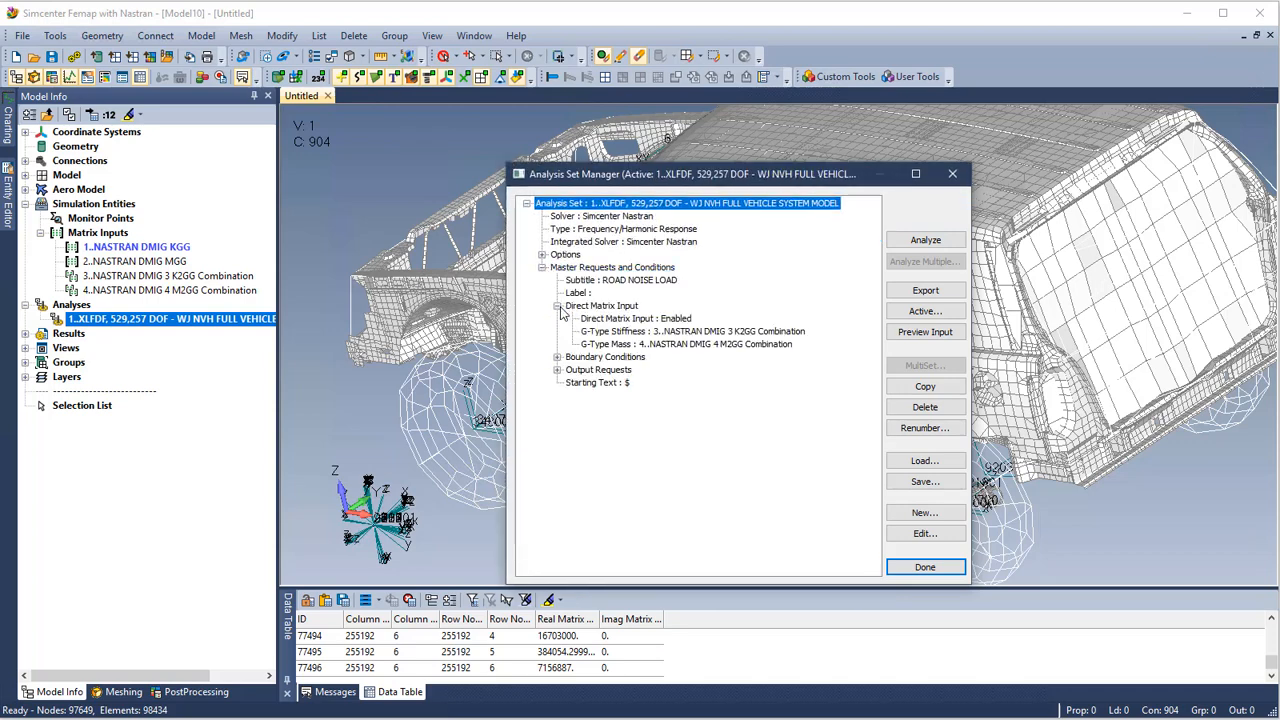
click(692, 332)
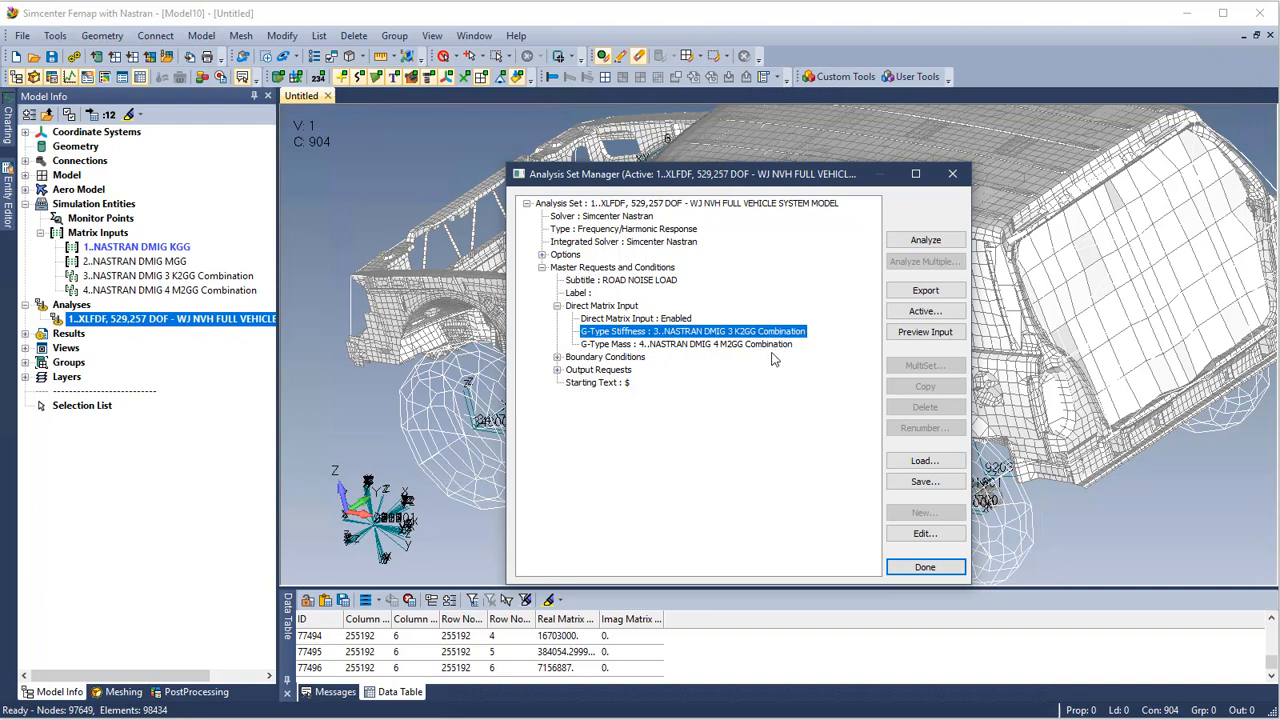
click(636, 318)
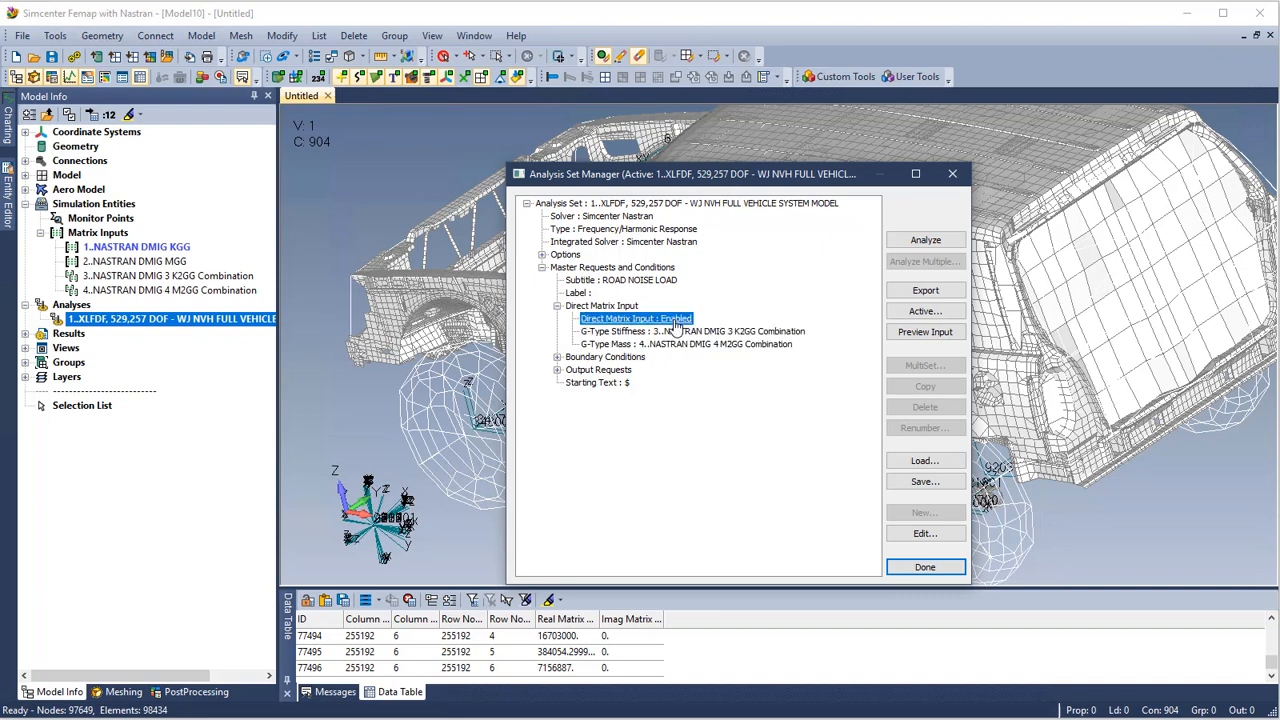
double_click(636, 318)
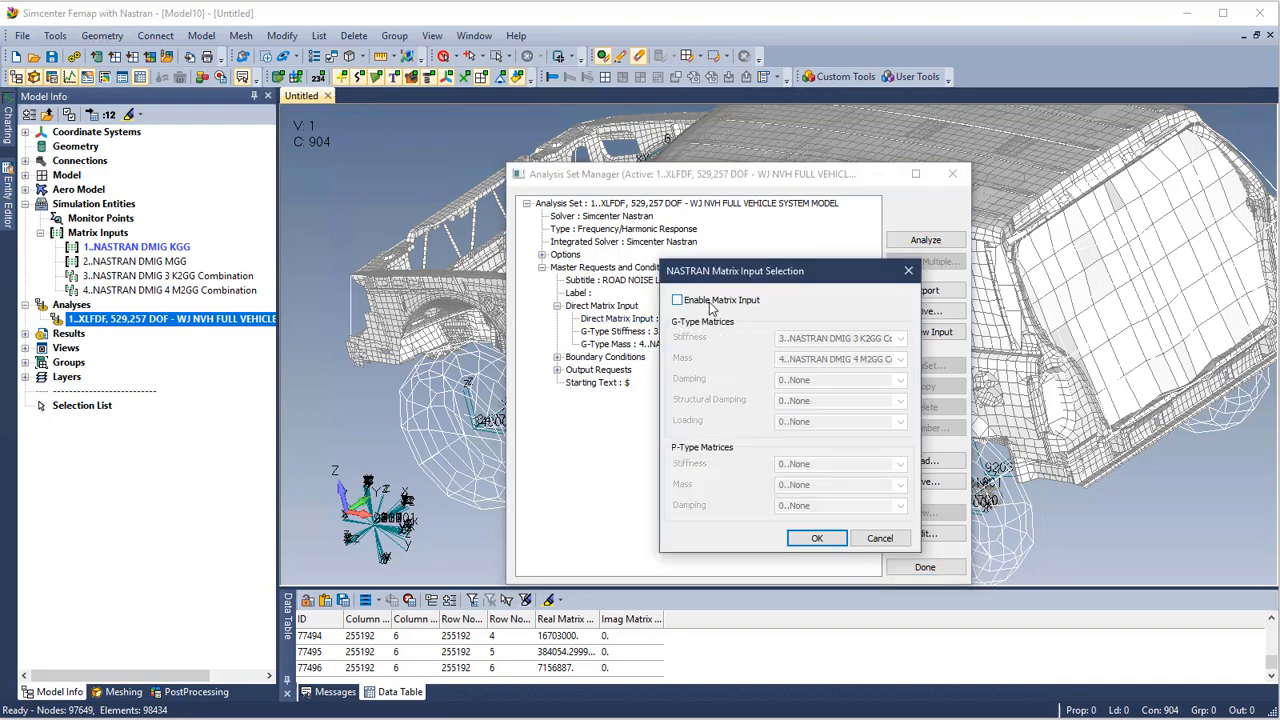
click(678, 300)
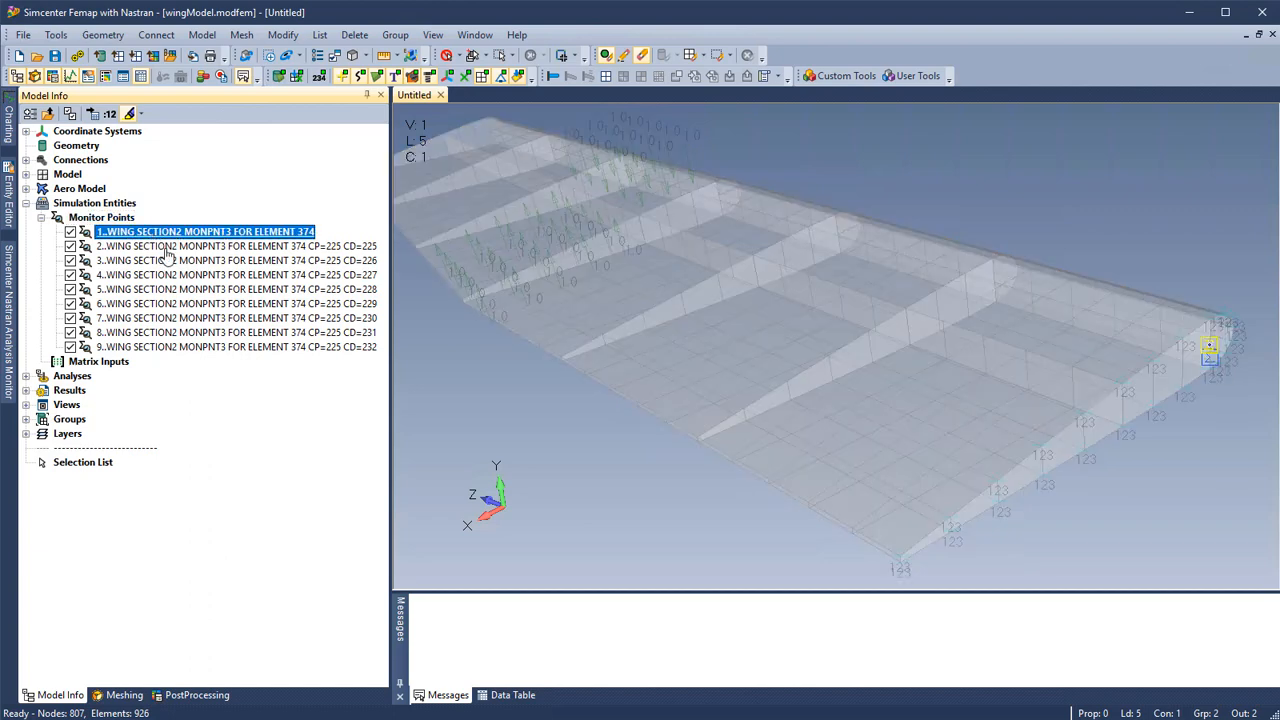
List the nine wing-section monitor points for element 374 in the messages pane.
click(236, 260)
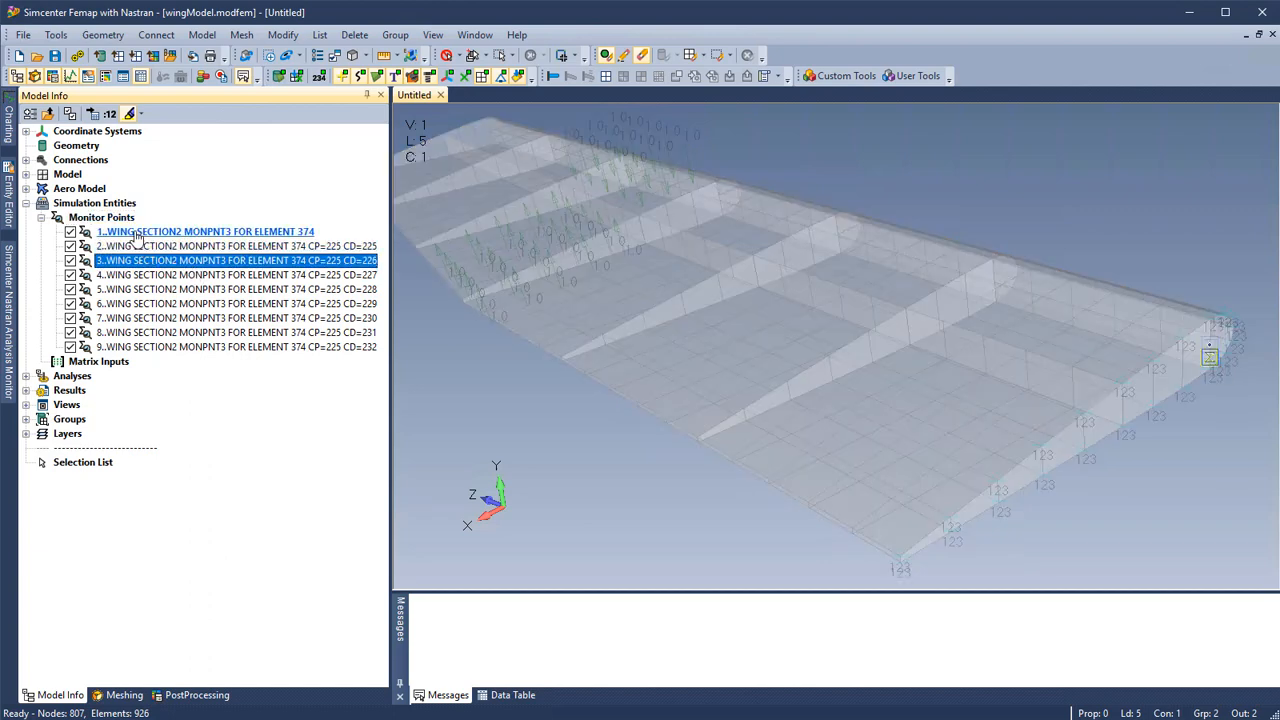
right_click(100, 216)
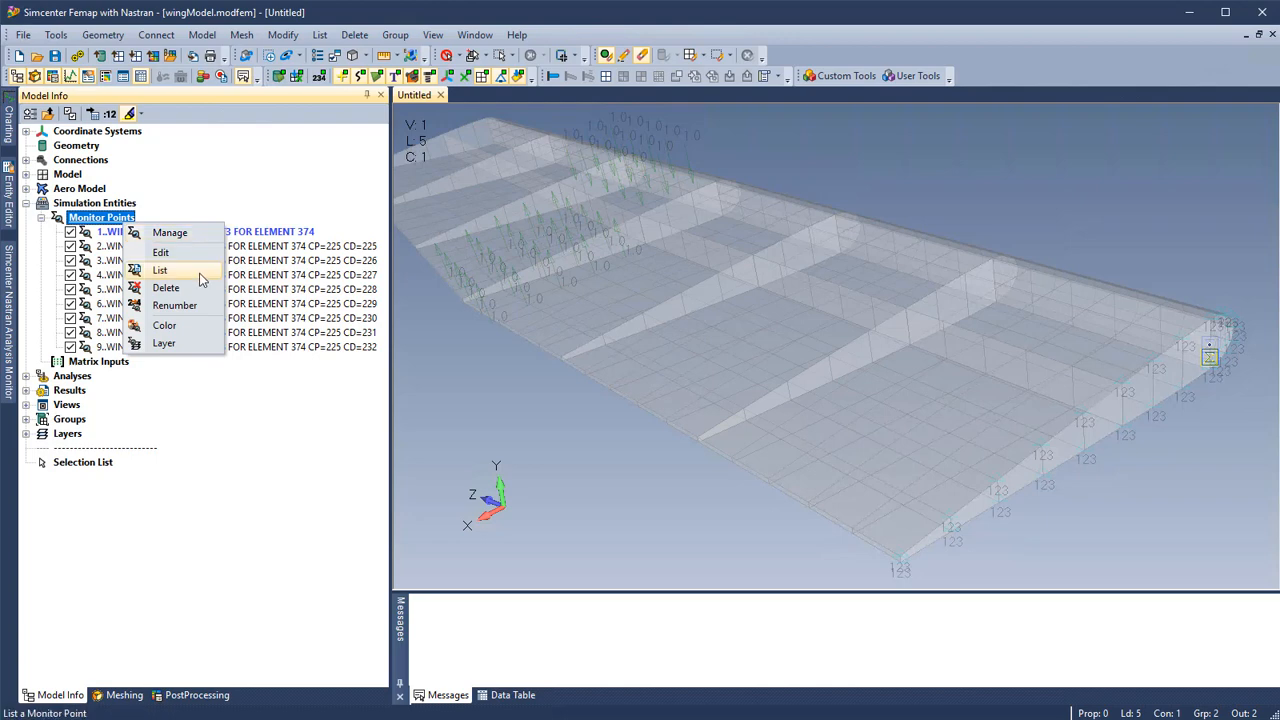
click(160, 270)
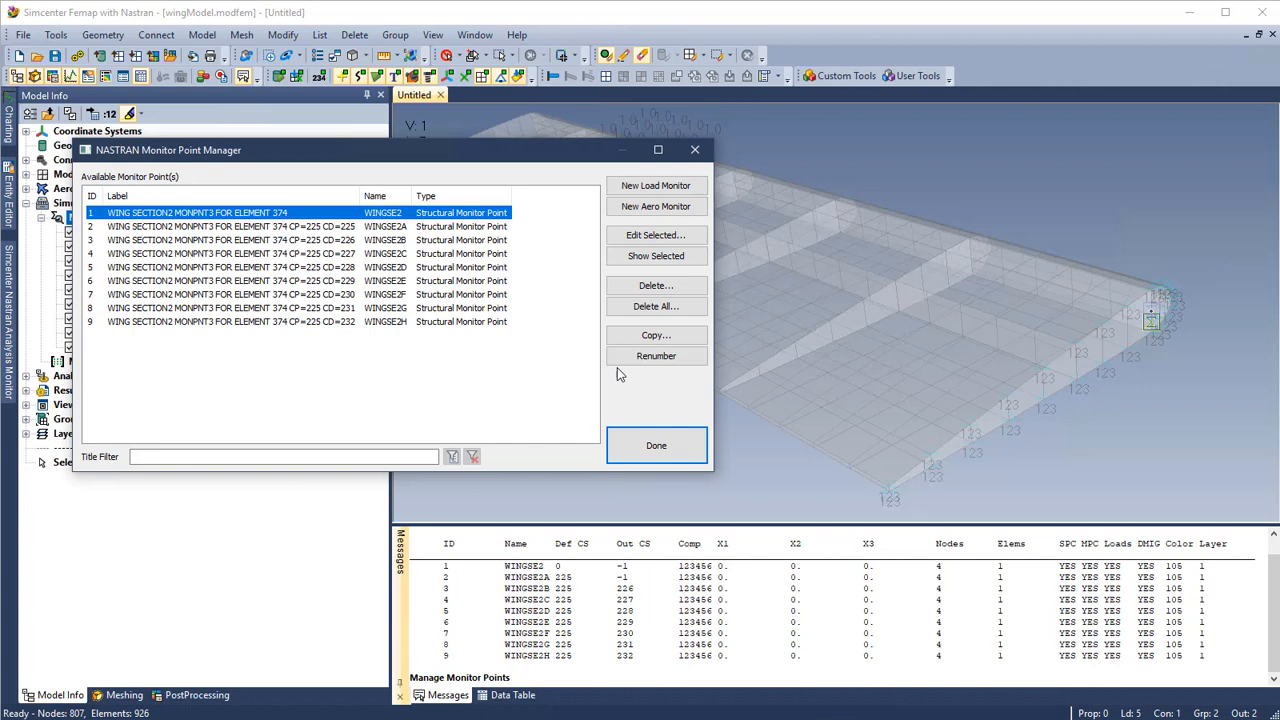
click(656, 256)
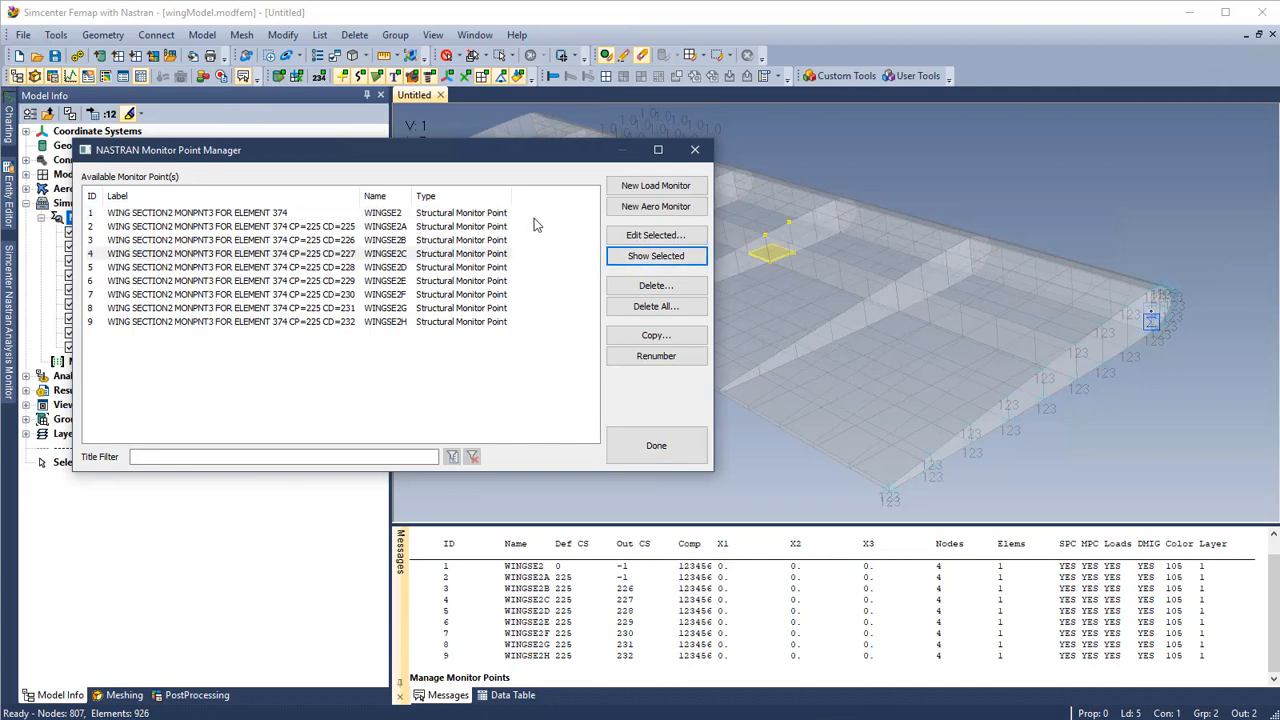
click(656, 236)
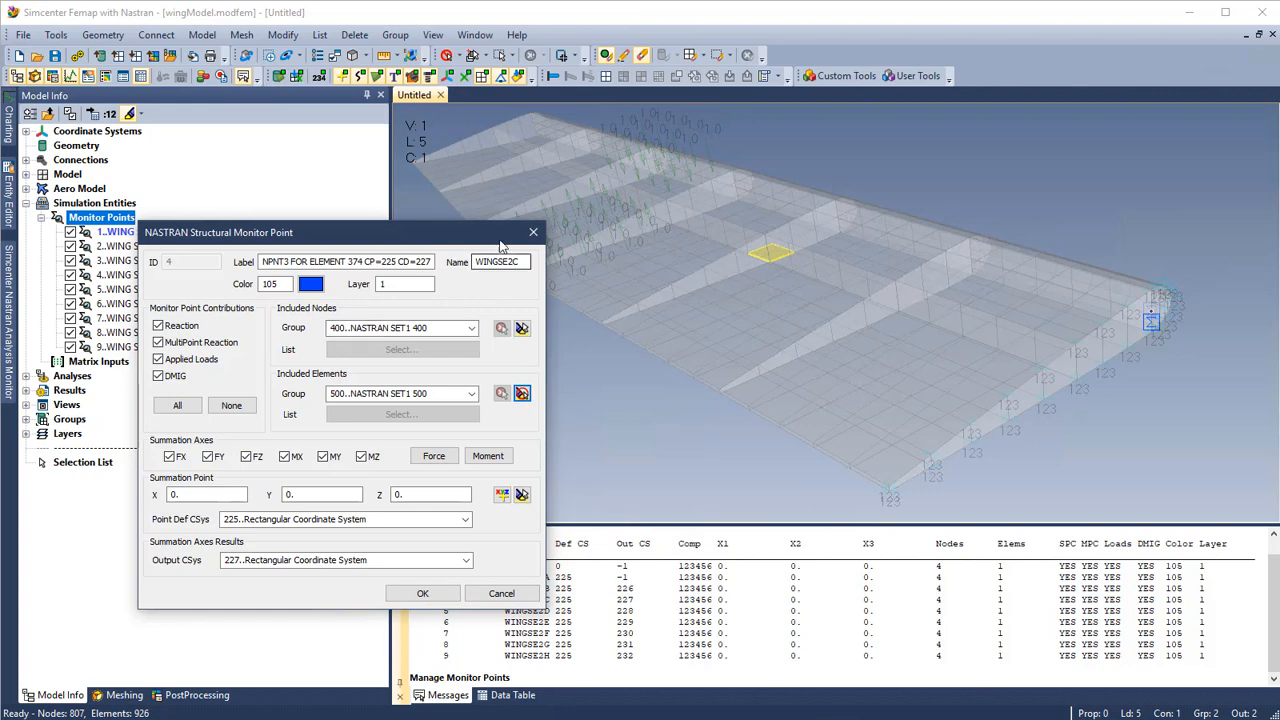
mouse_move(268, 324)
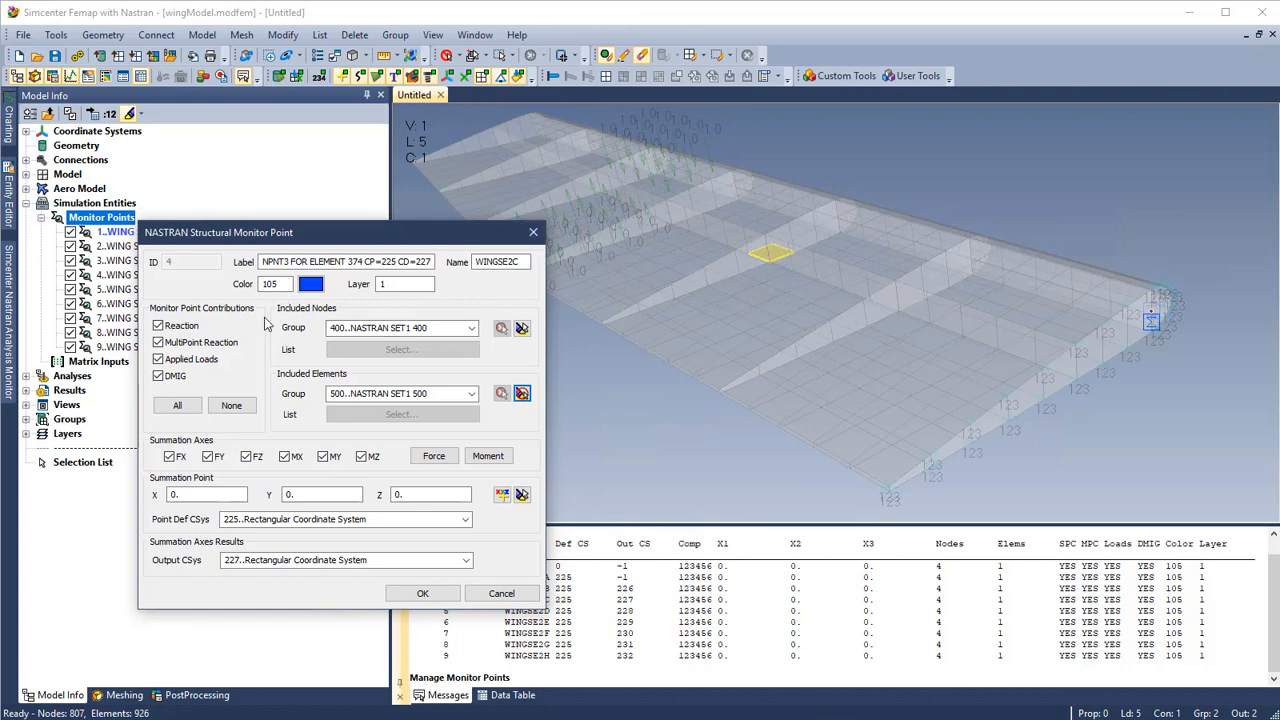
click(156, 376)
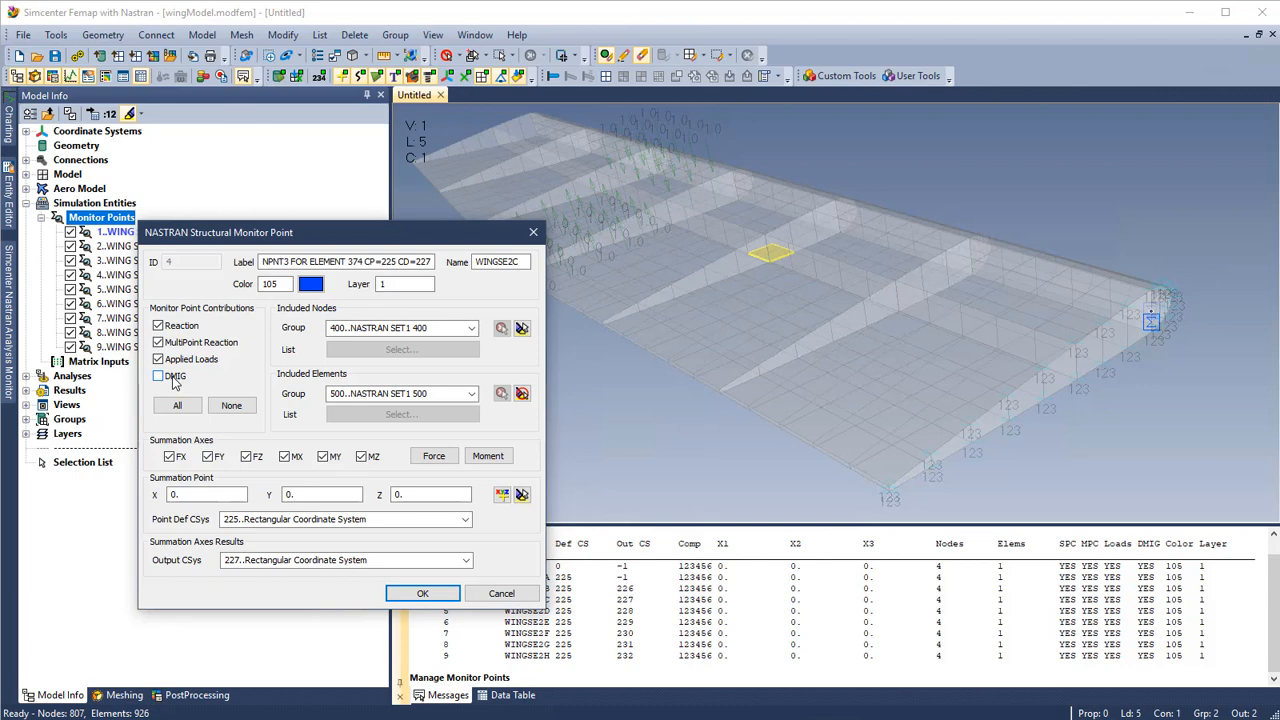
click(156, 376)
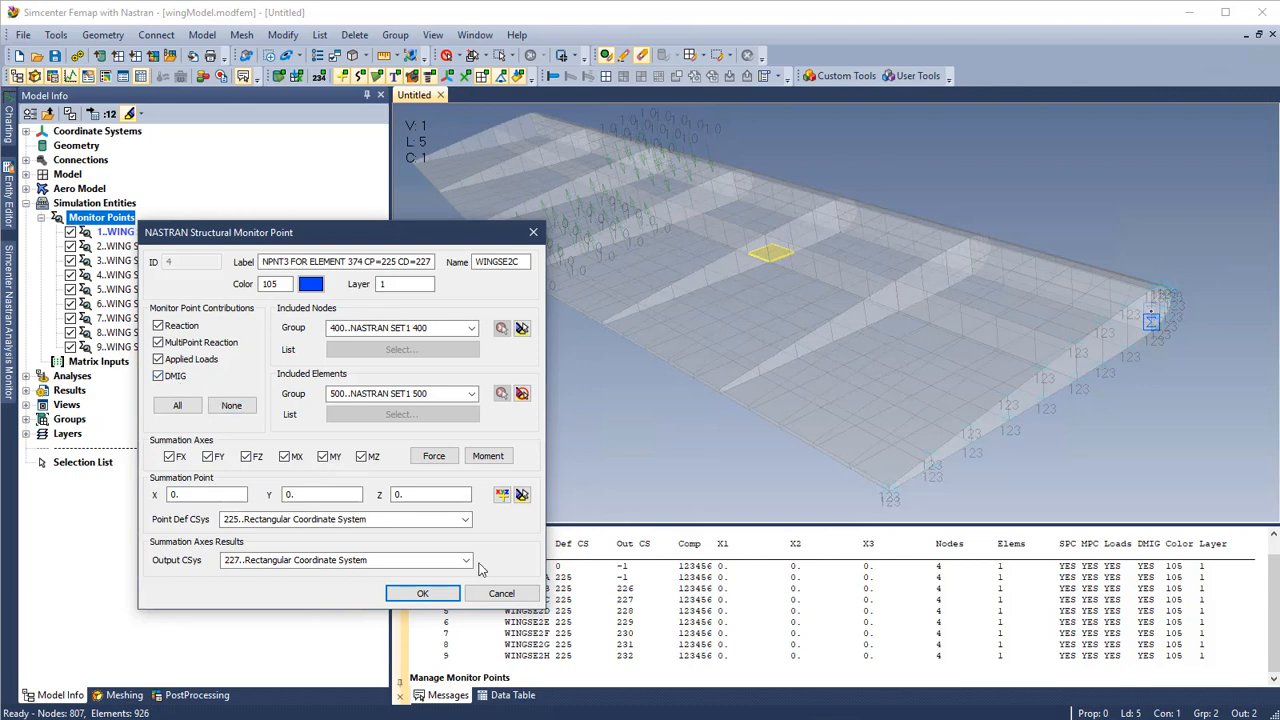
mouse_move(482, 326)
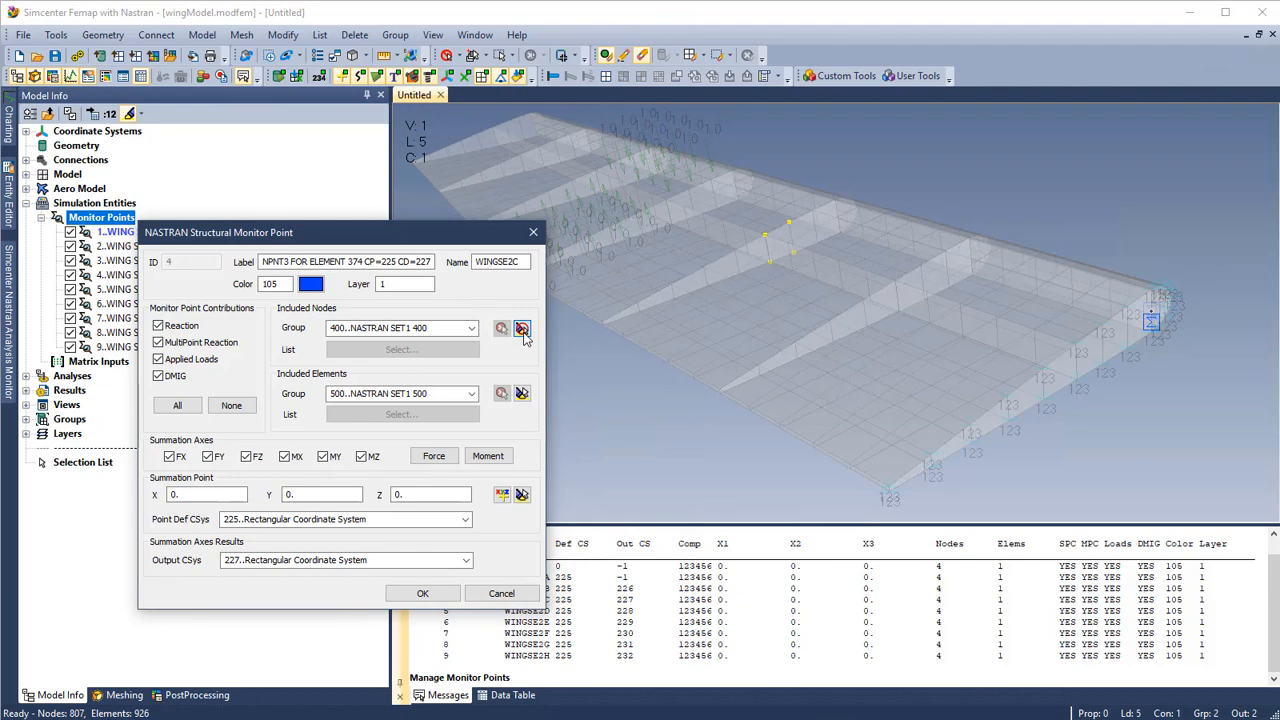
click(422, 592)
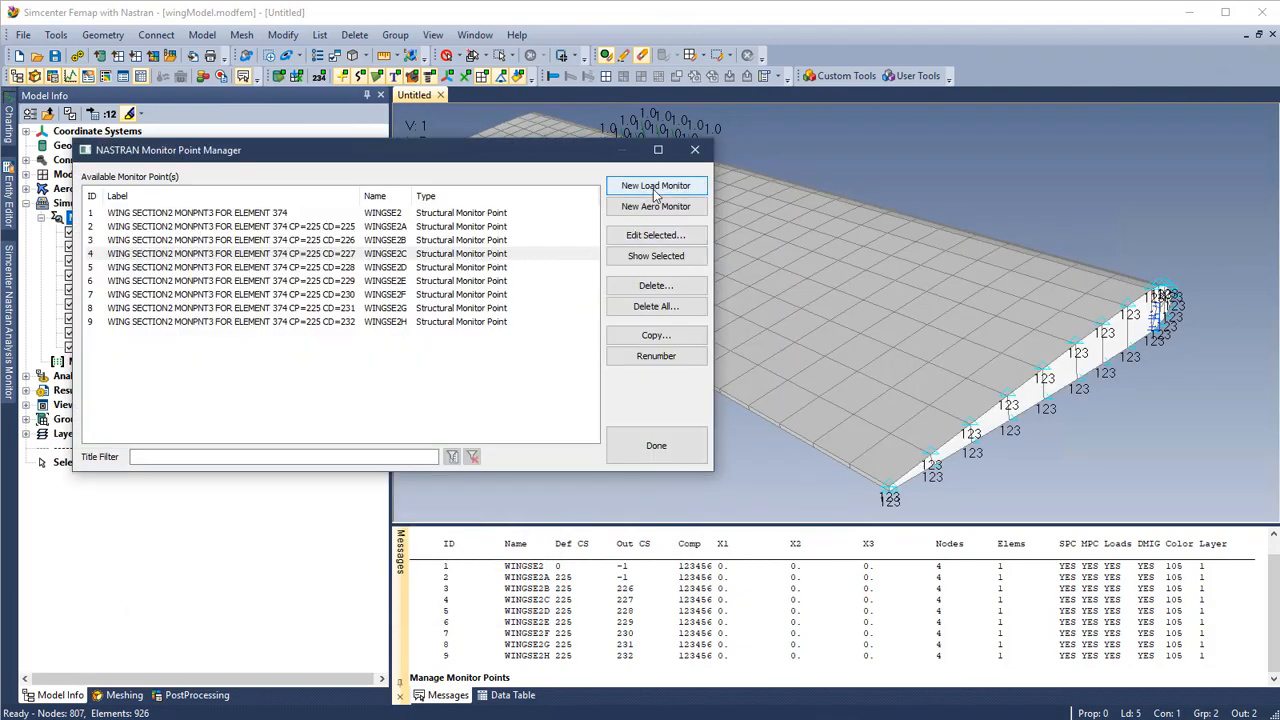
Create structural monitor point MONEX labelled Example using the Nodes and Elements groups.
click(656, 184)
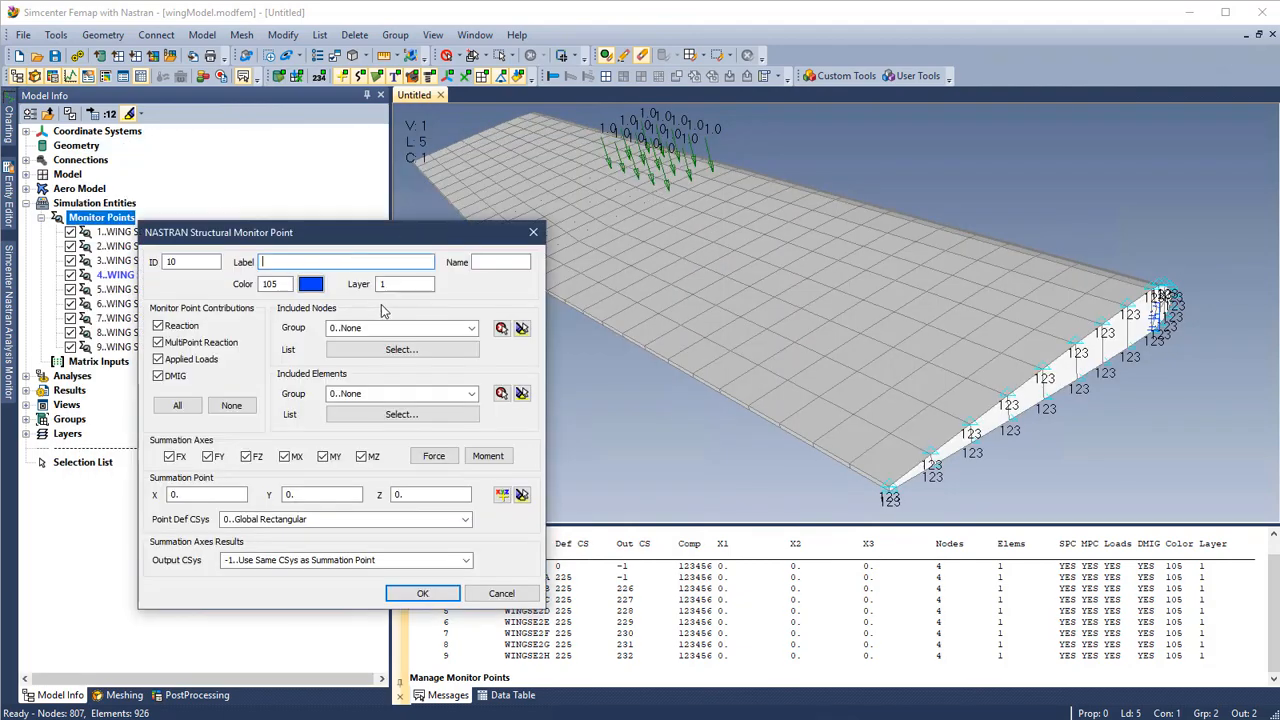
text(Example)
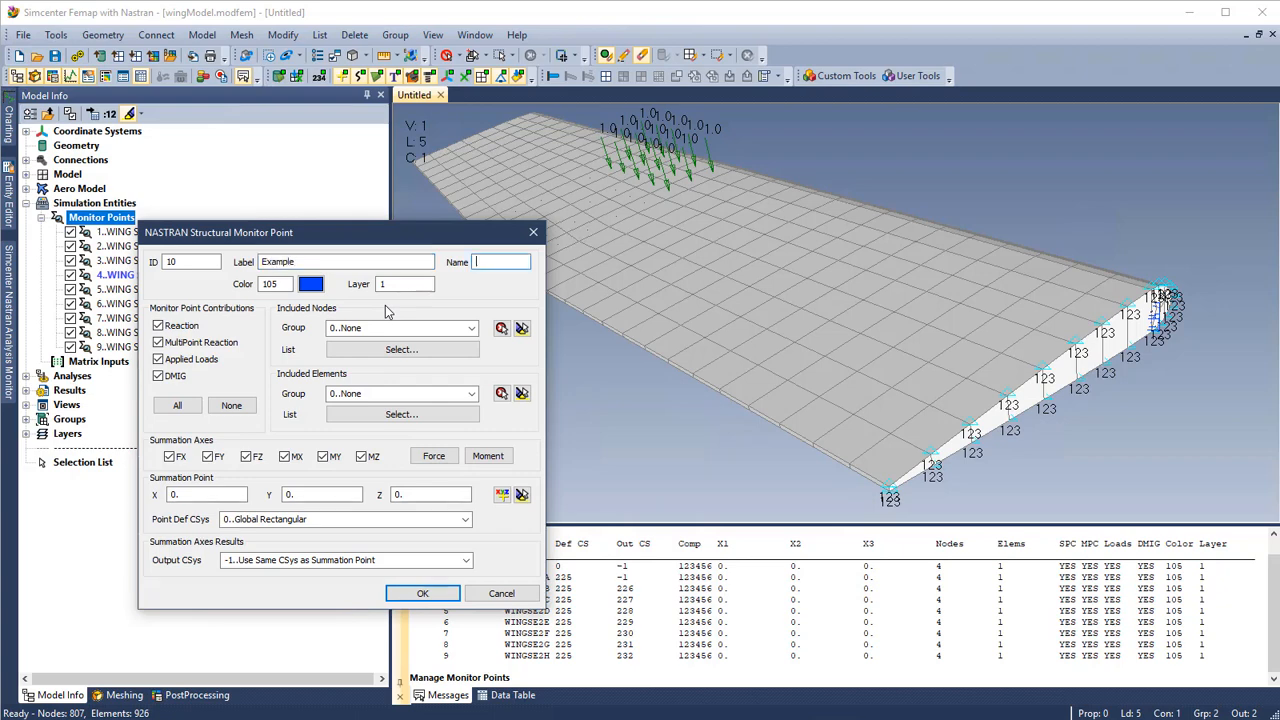
text(MONEX)
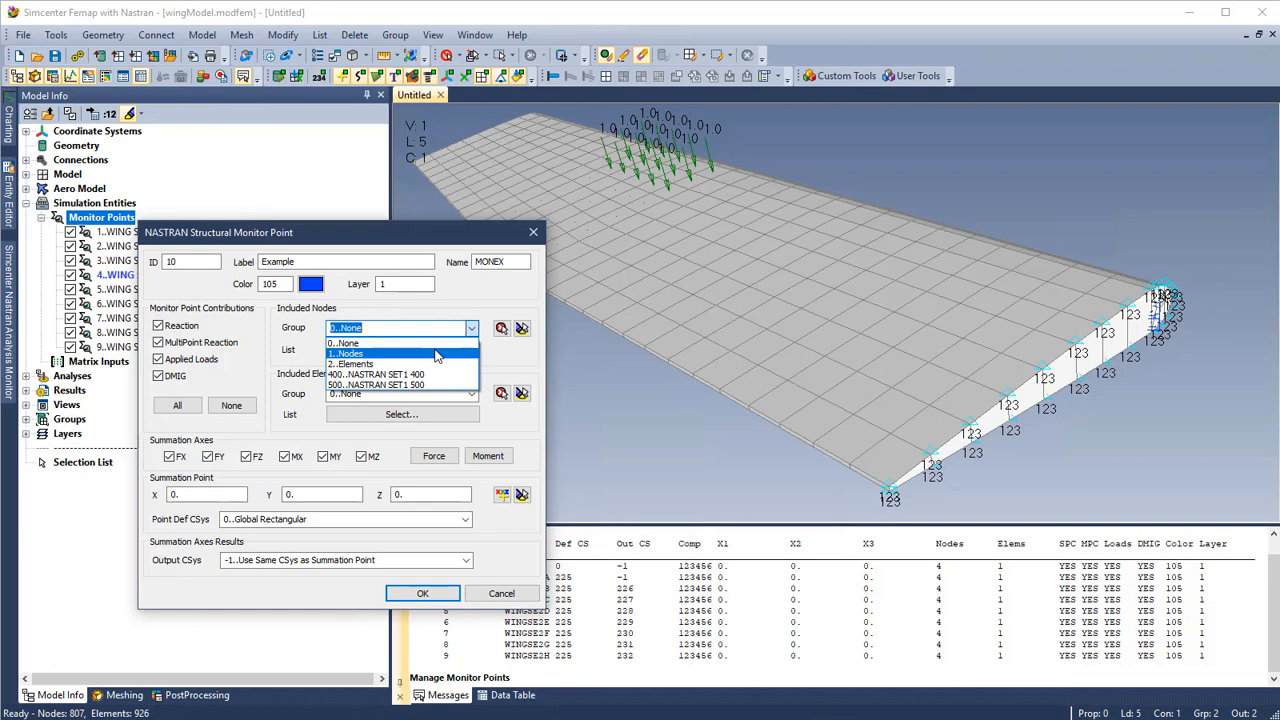
click(348, 352)
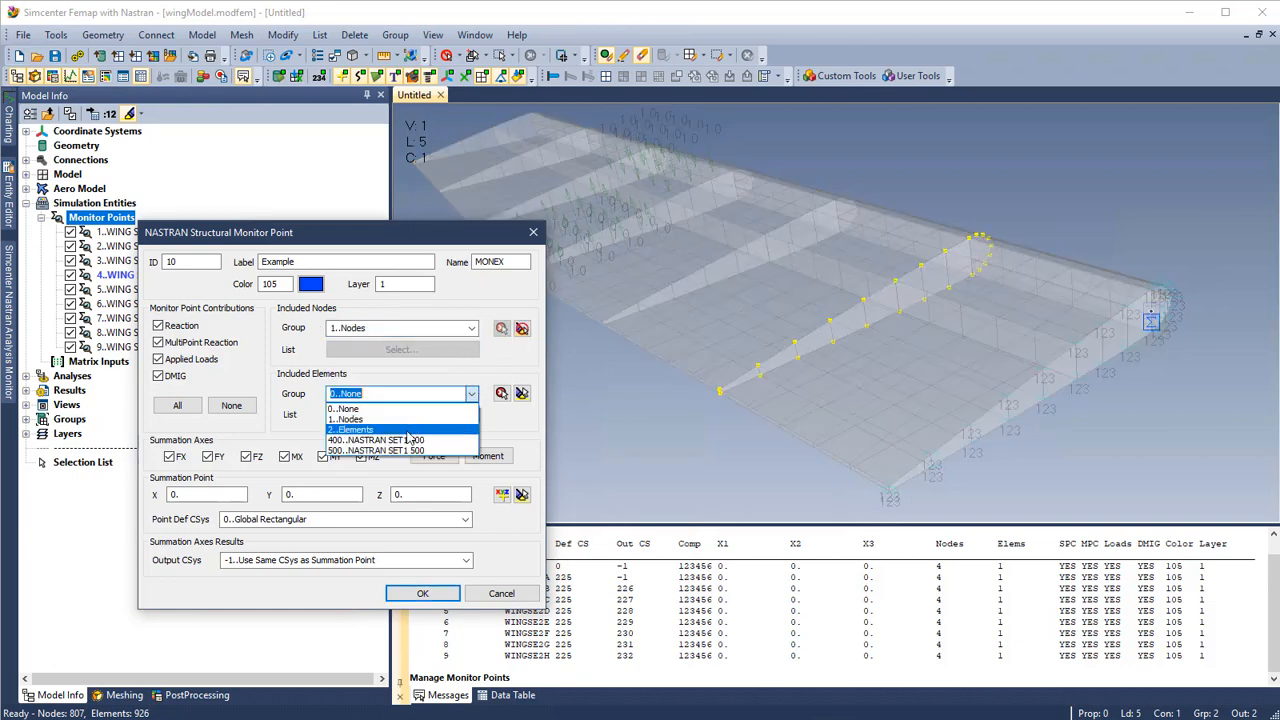
click(350, 428)
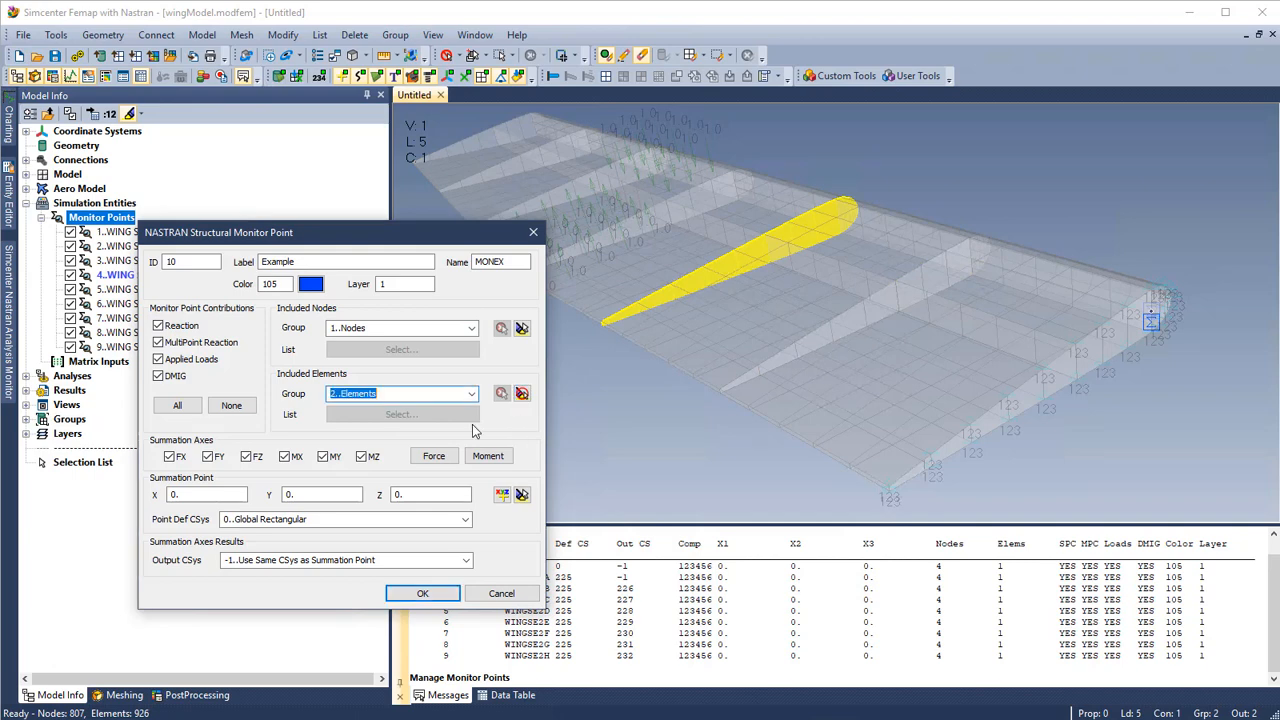
mouse_move(464, 436)
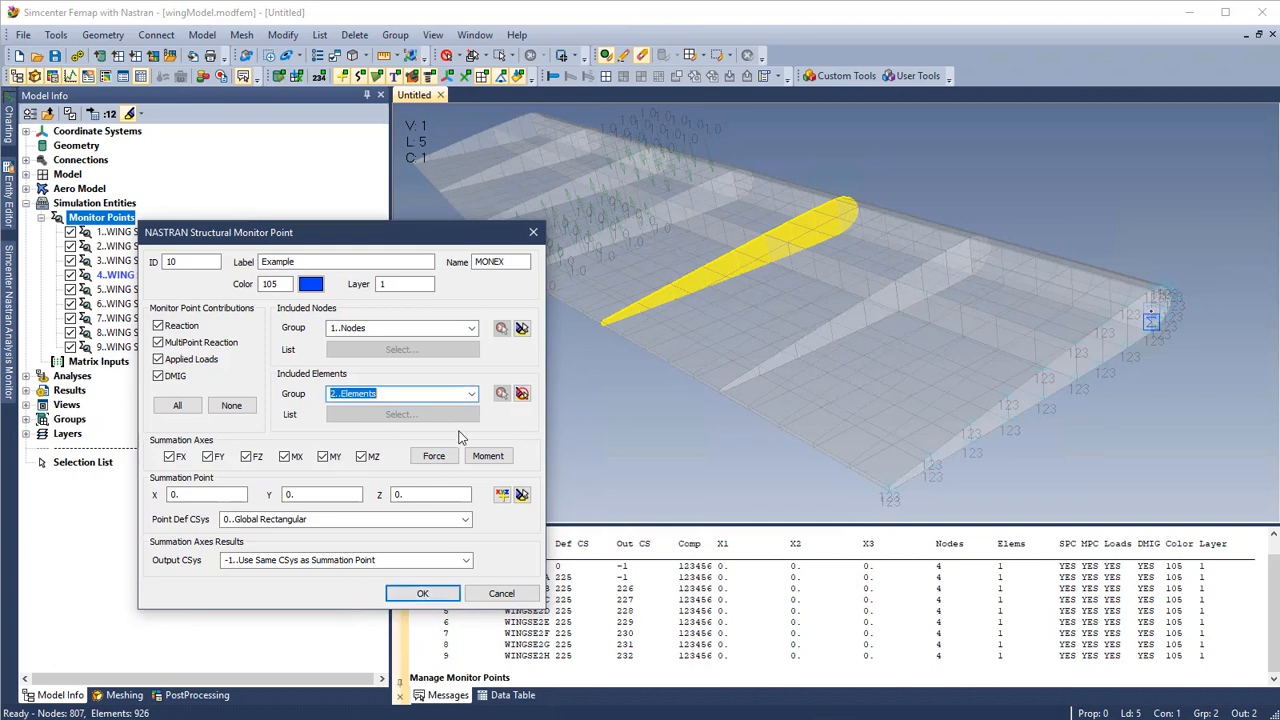
click(422, 592)
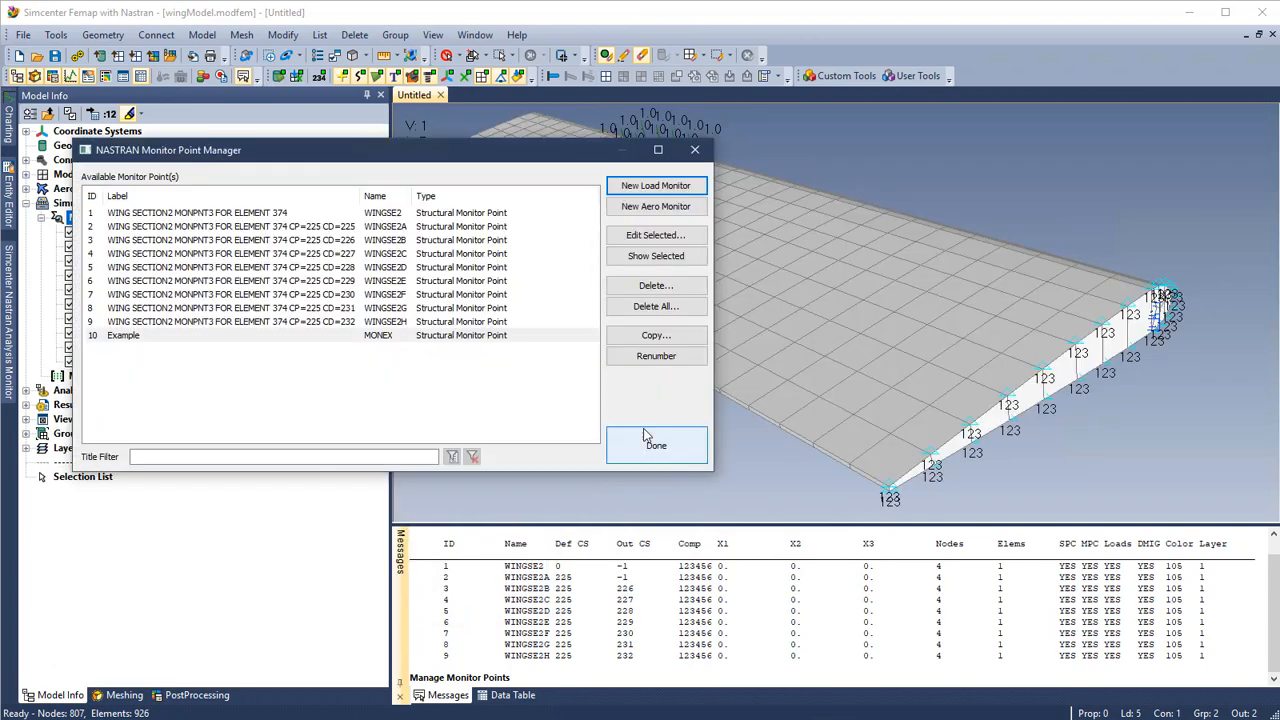
click(656, 444)
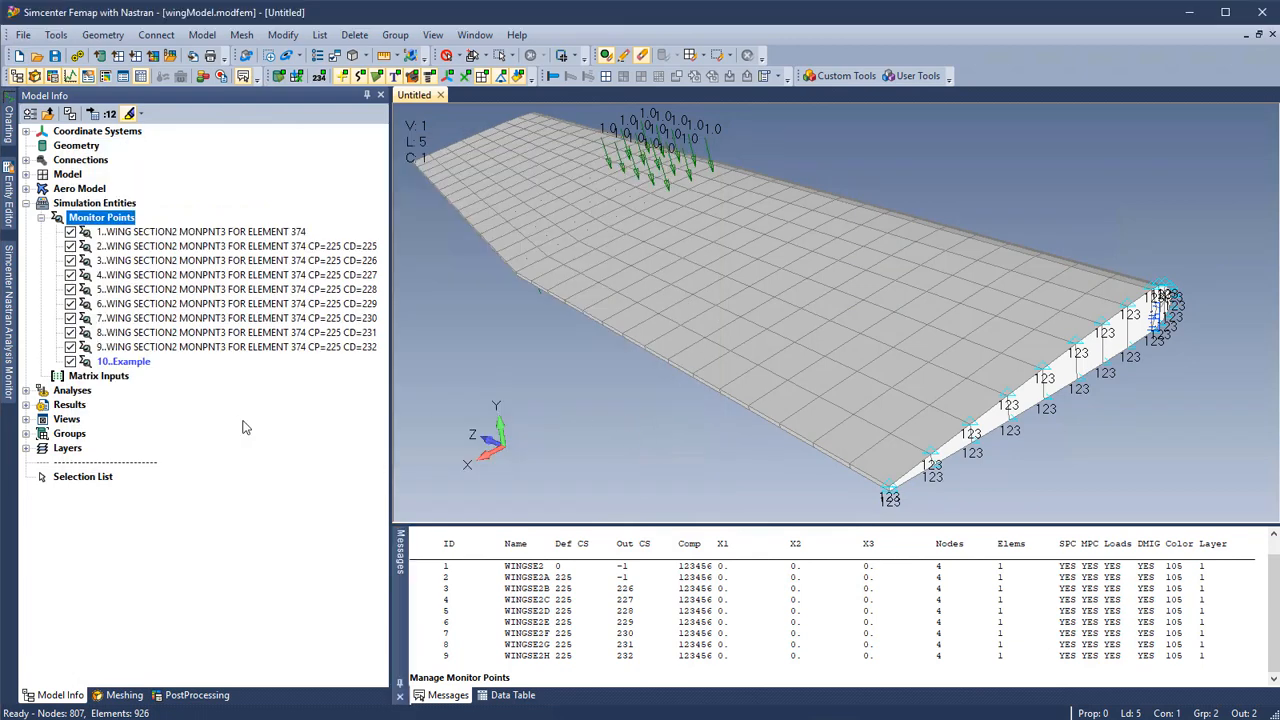
right_click(124, 404)
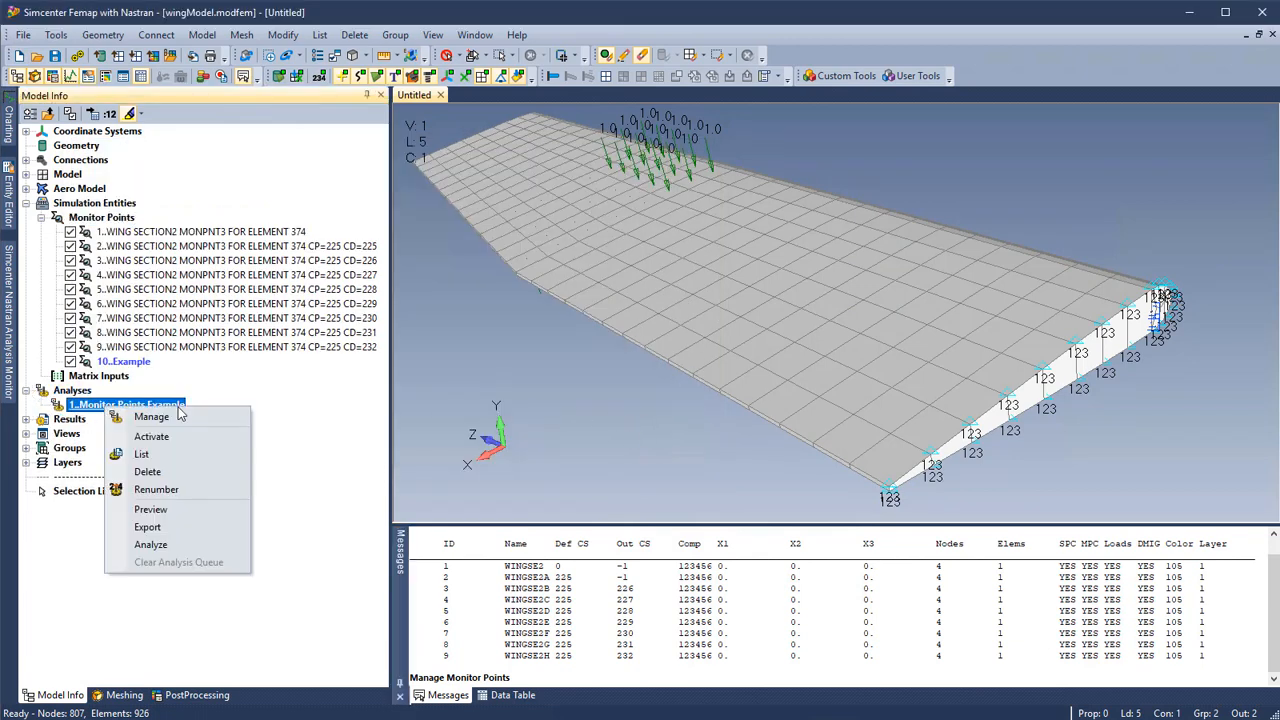
Enable the monitor points in the Monitor Points Example analysis set with load monitor results printed.
click(152, 416)
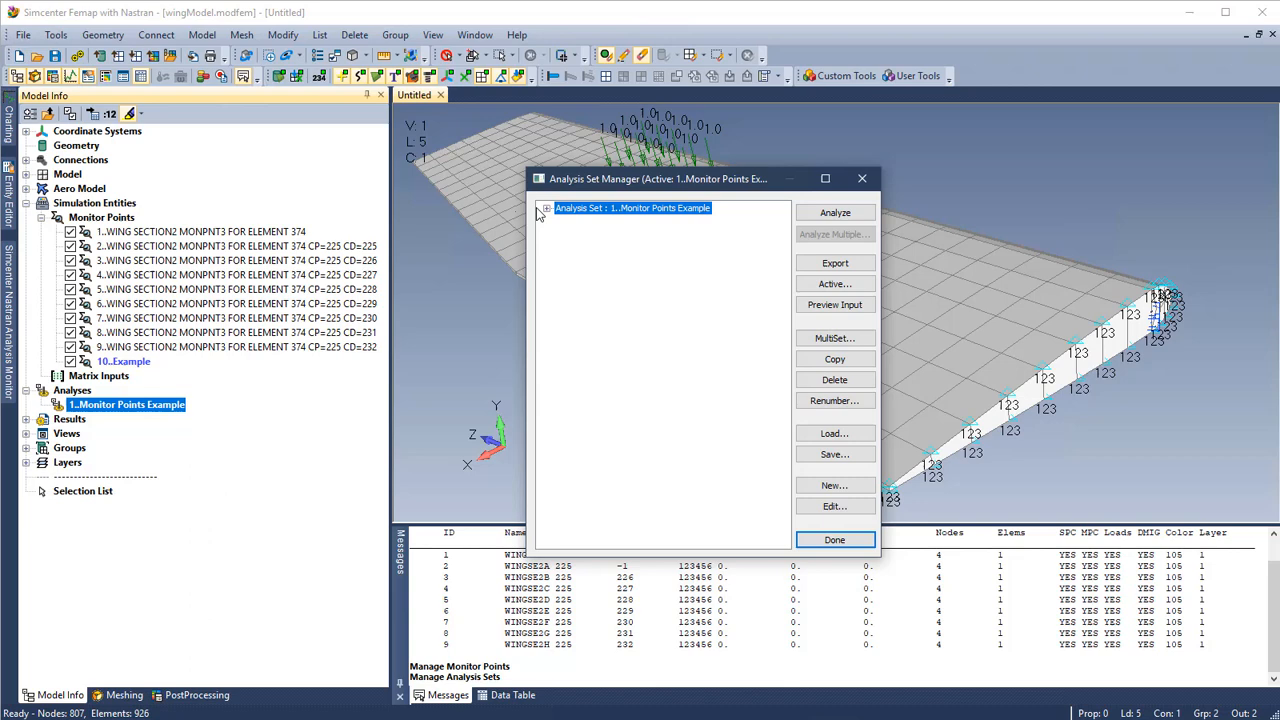
click(546, 208)
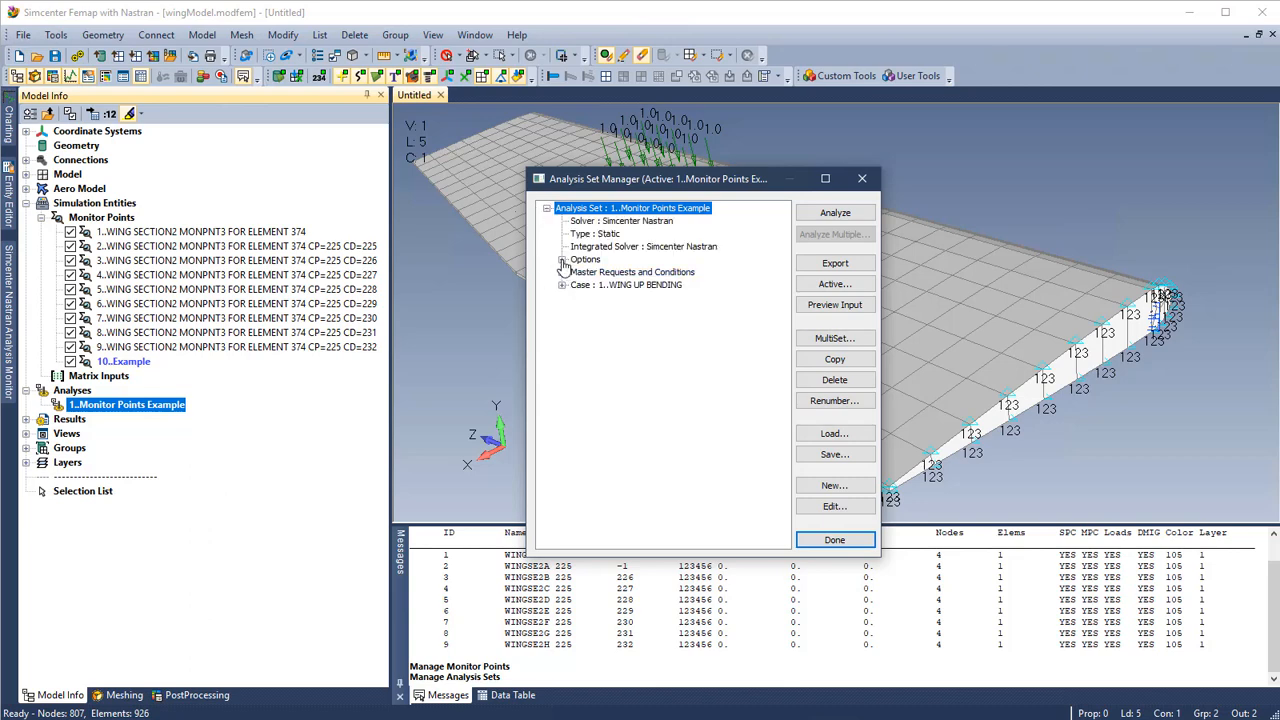
click(562, 260)
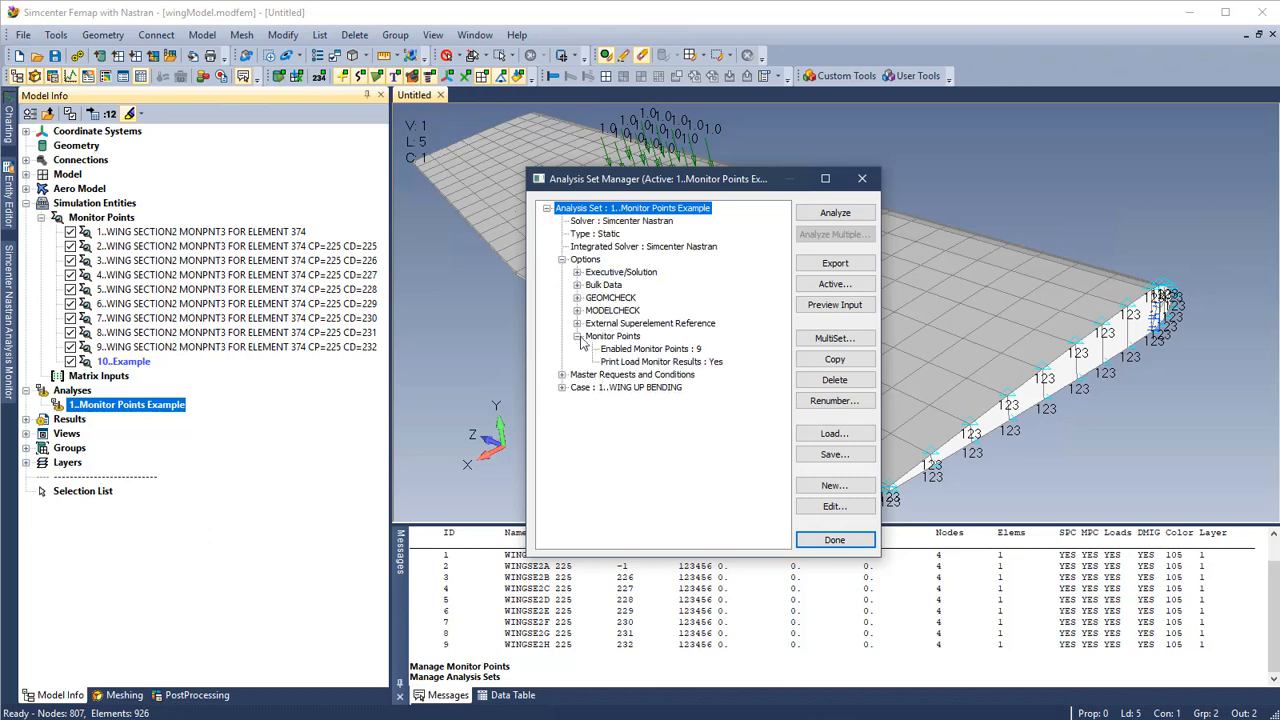
click(650, 348)
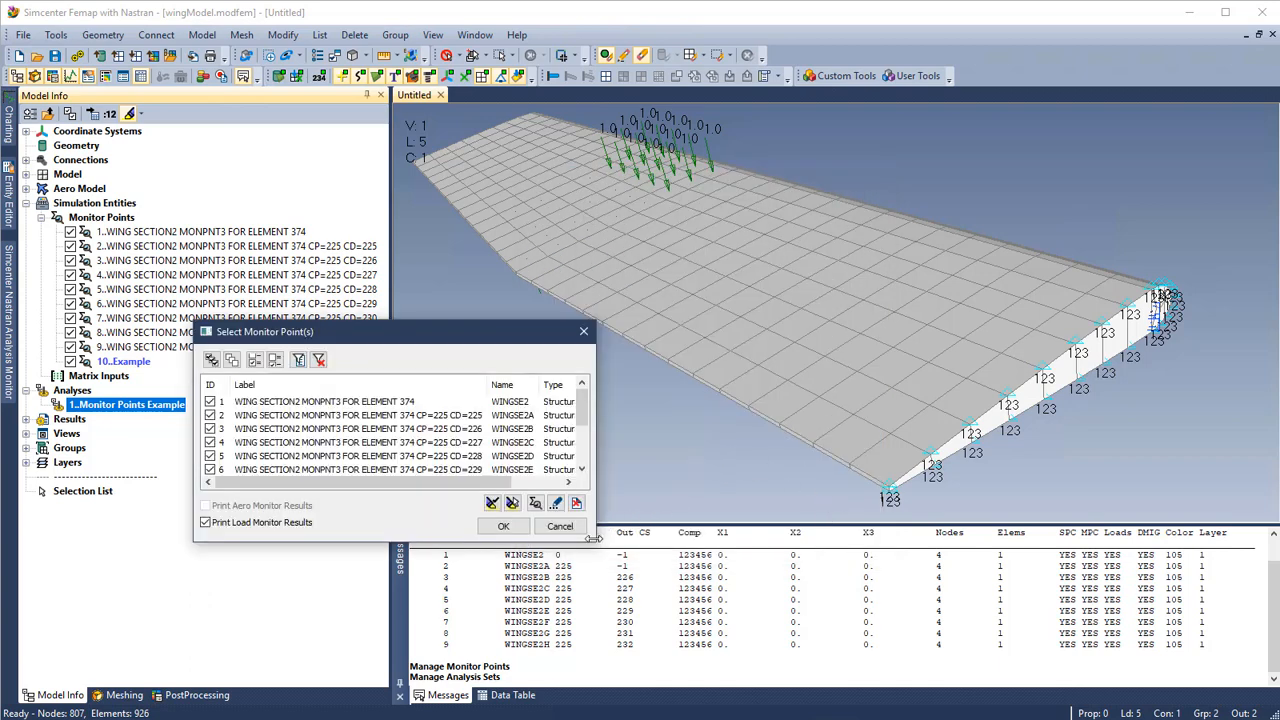
click(504, 526)
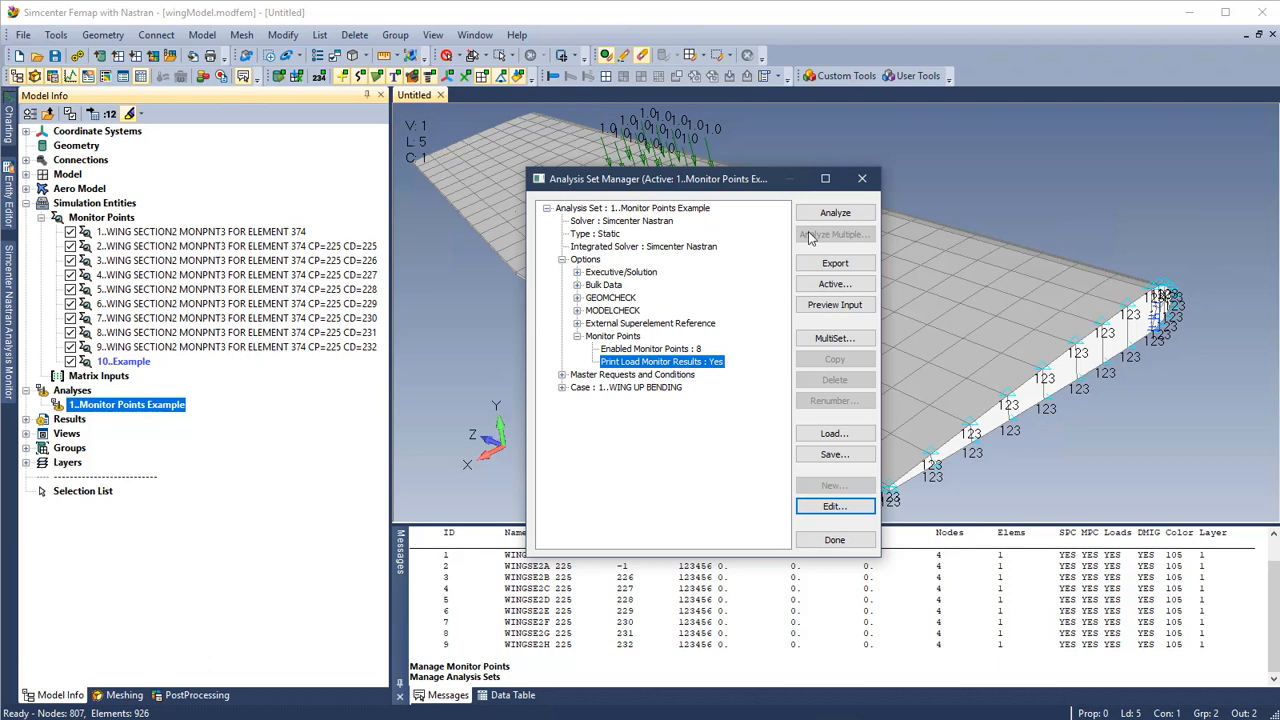
Run the Monitor Points Example analysis and scroll through the F06 monitor point results.
click(834, 212)
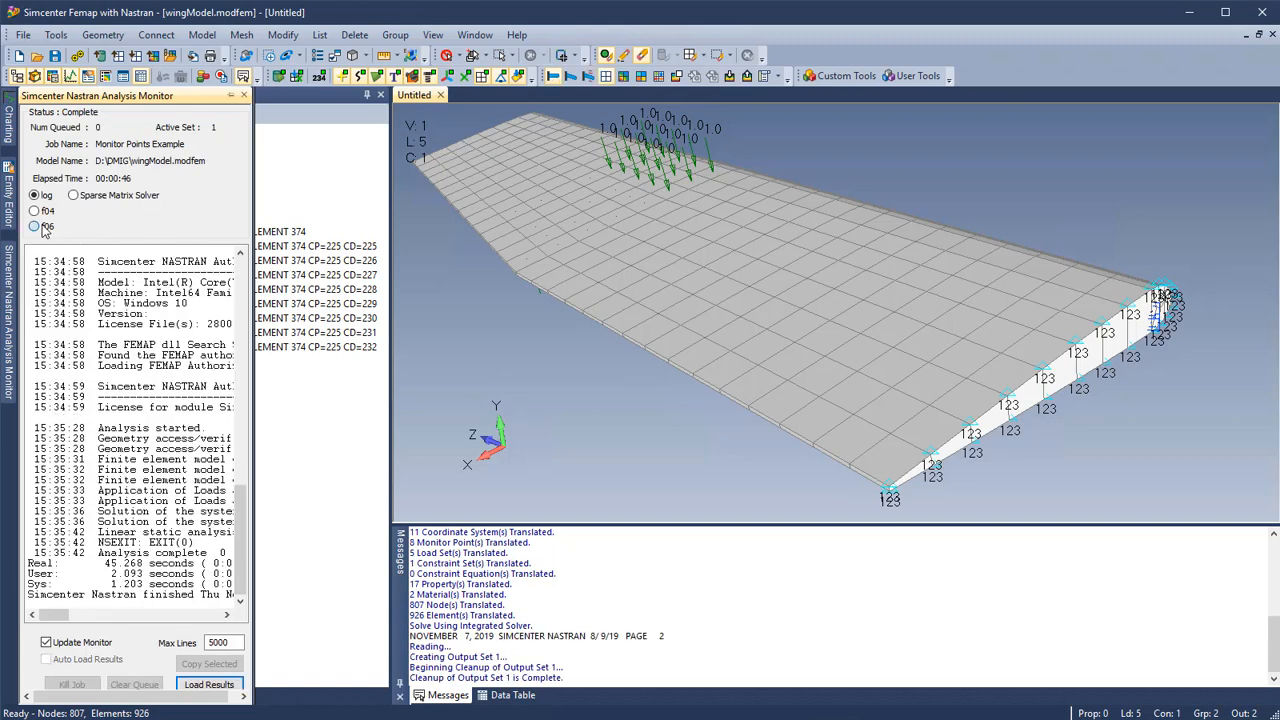
click(36, 226)
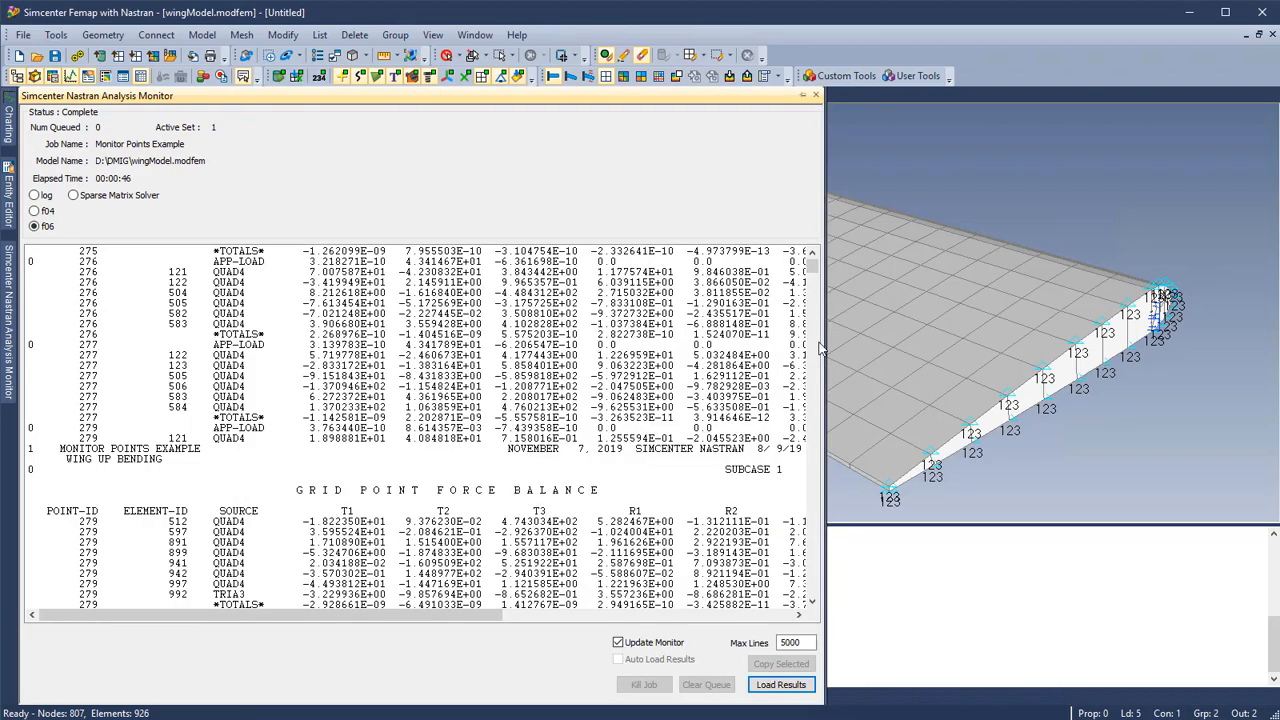
scroll(down, 3)
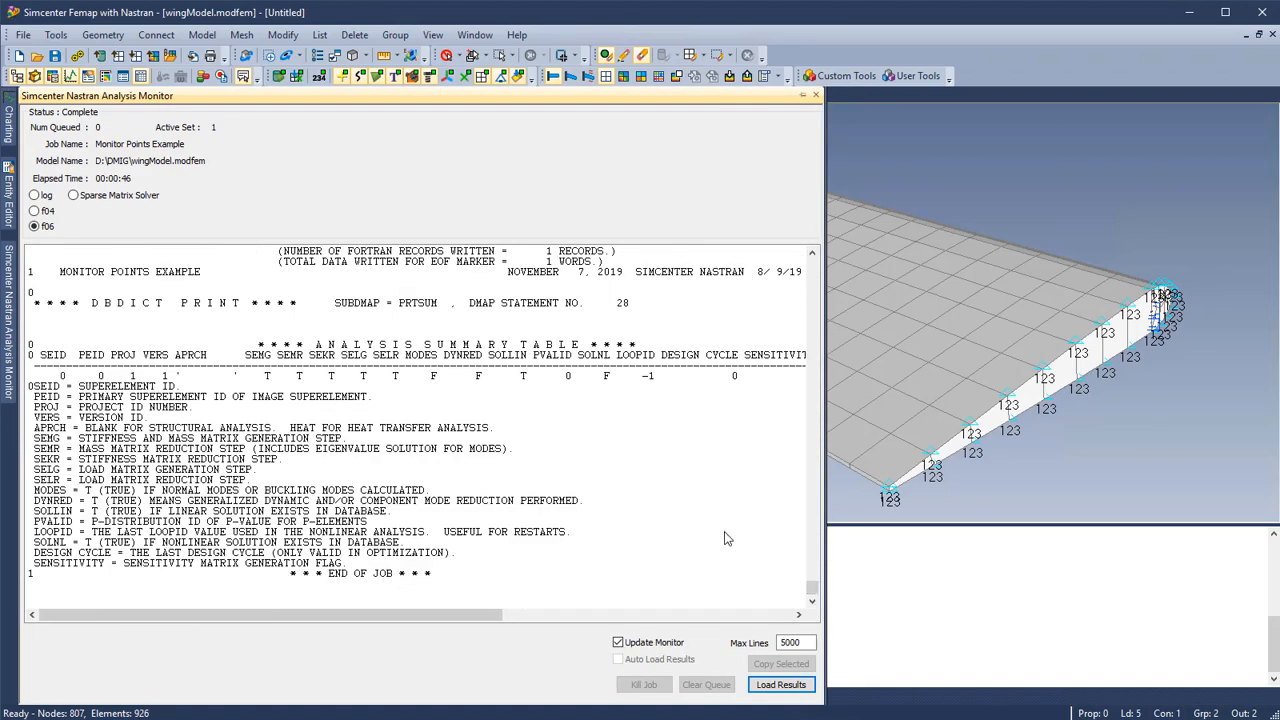